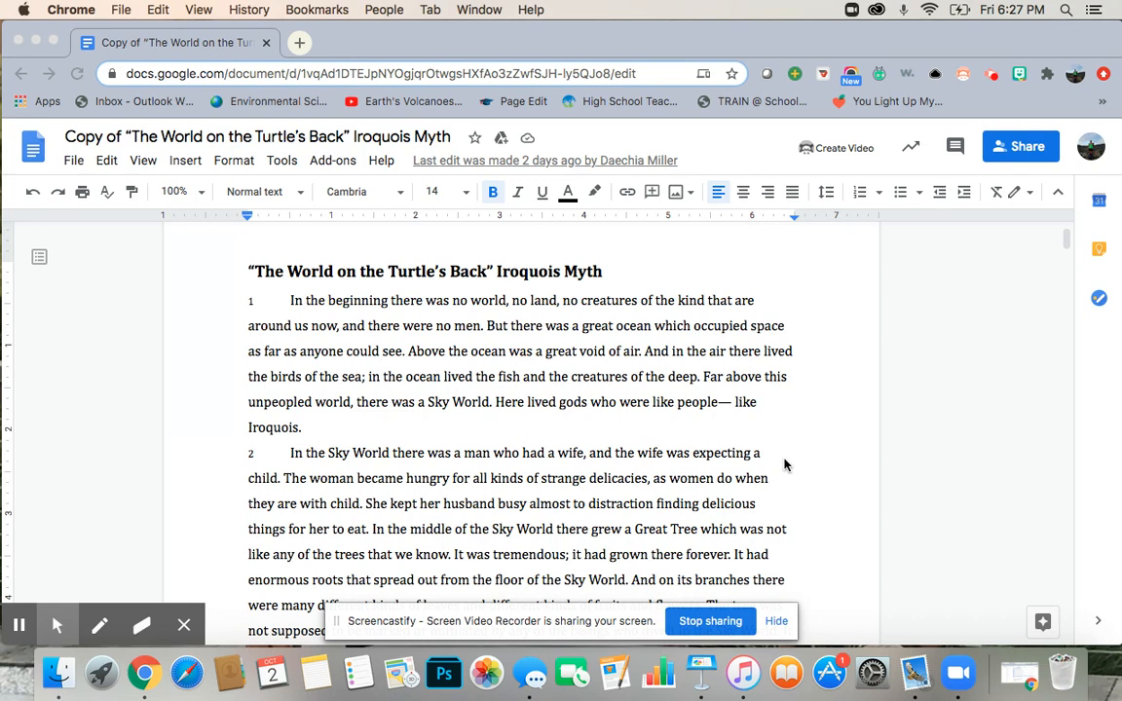
pyautogui.scroll(-3)
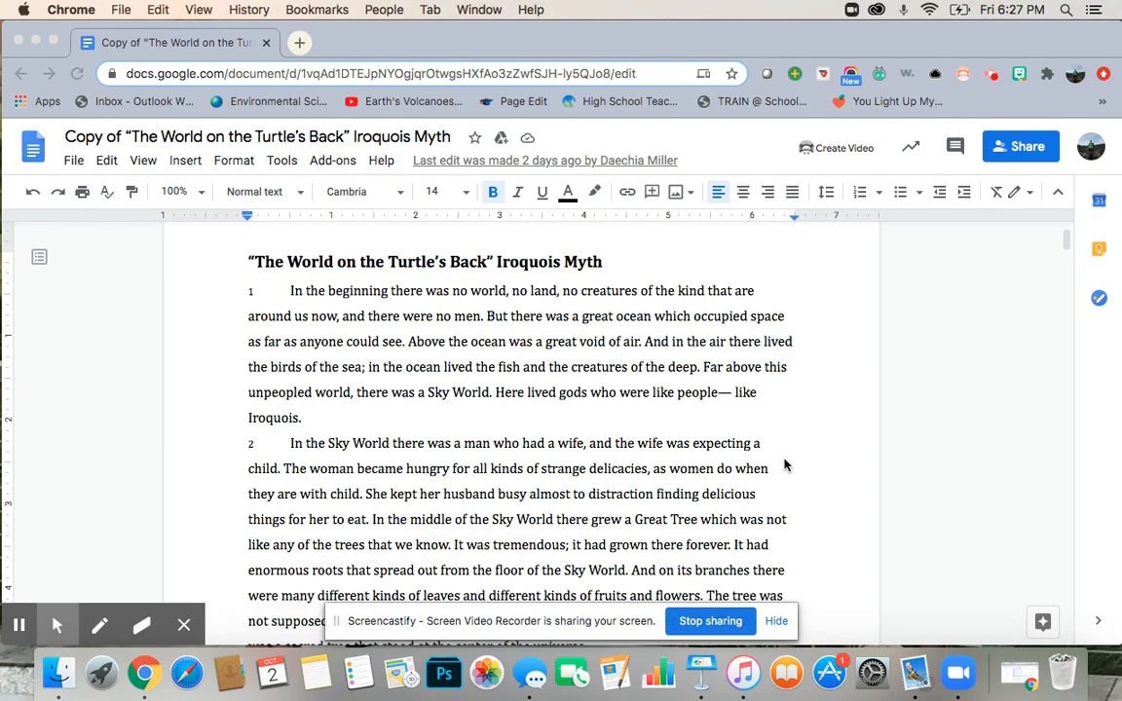
pyautogui.scroll(-3)
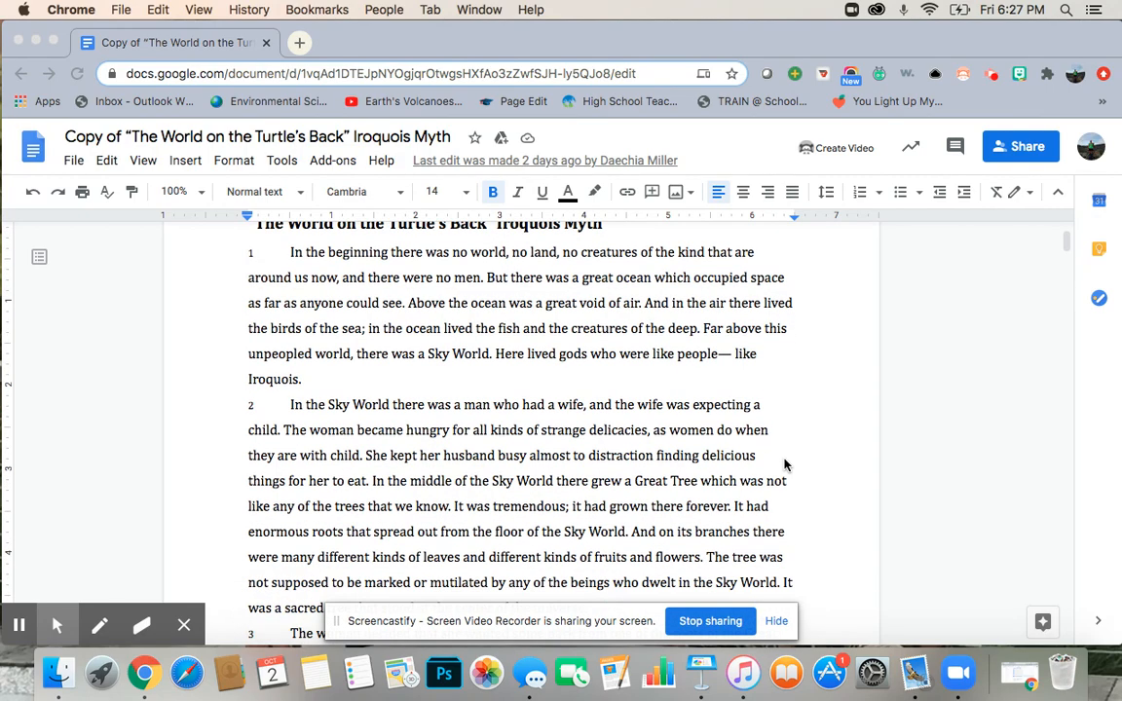
pyautogui.scroll(-3)
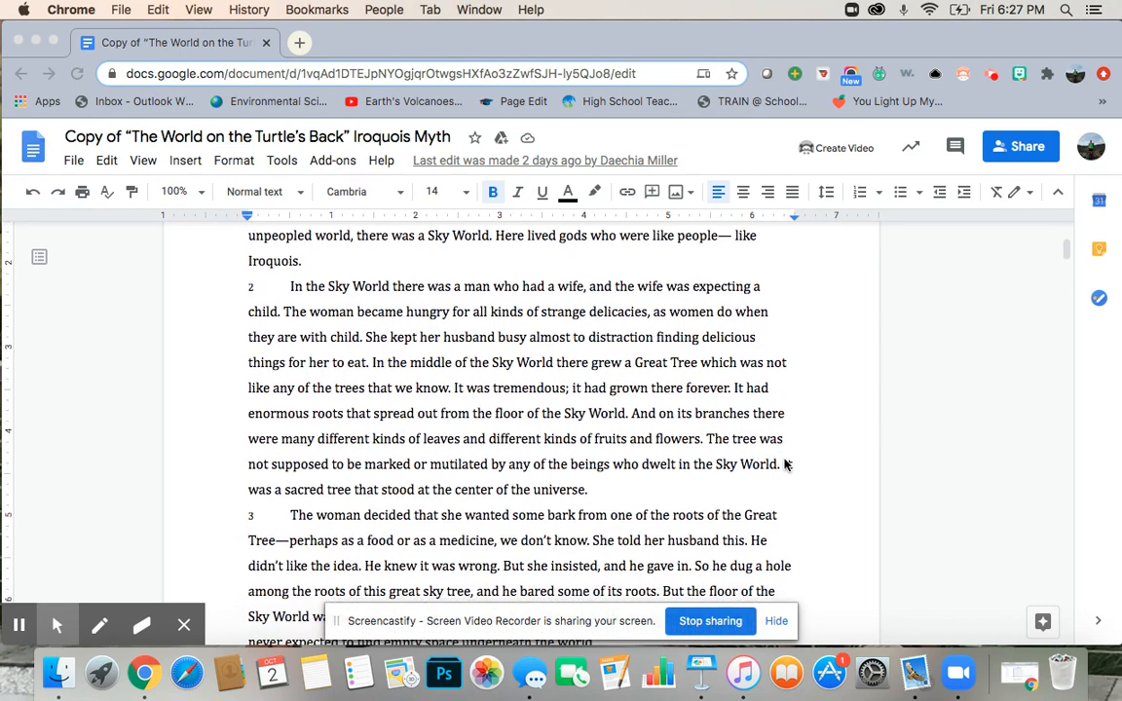
pyautogui.scroll(-3)
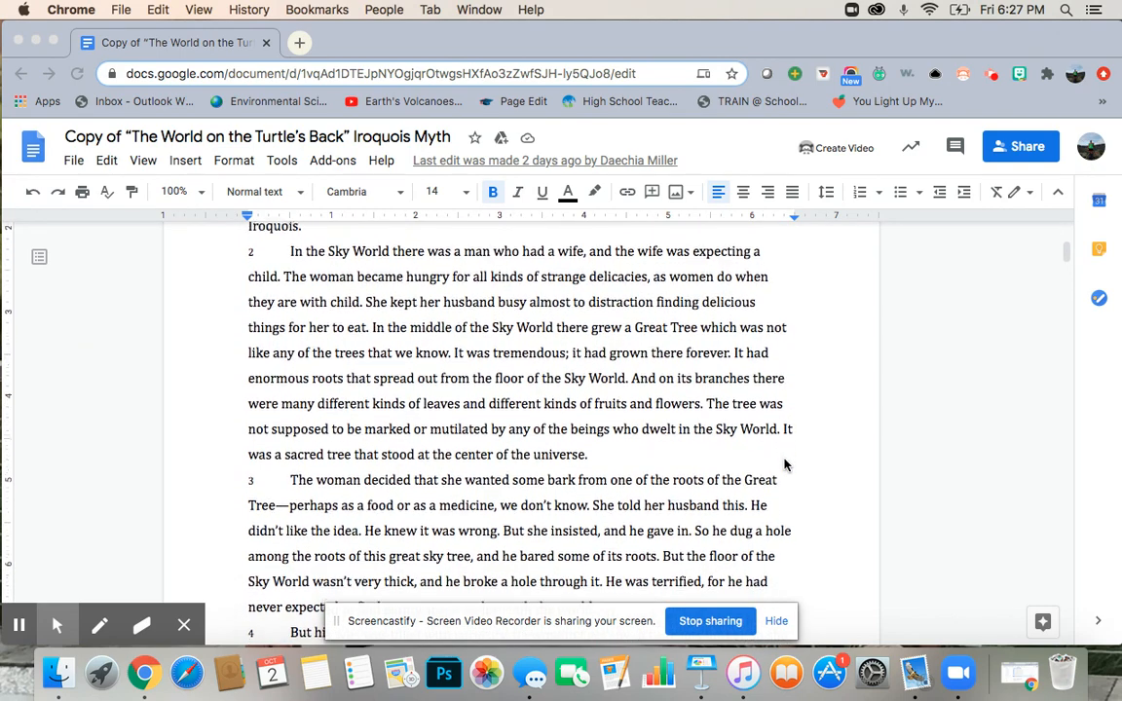
pyautogui.scroll(-3)
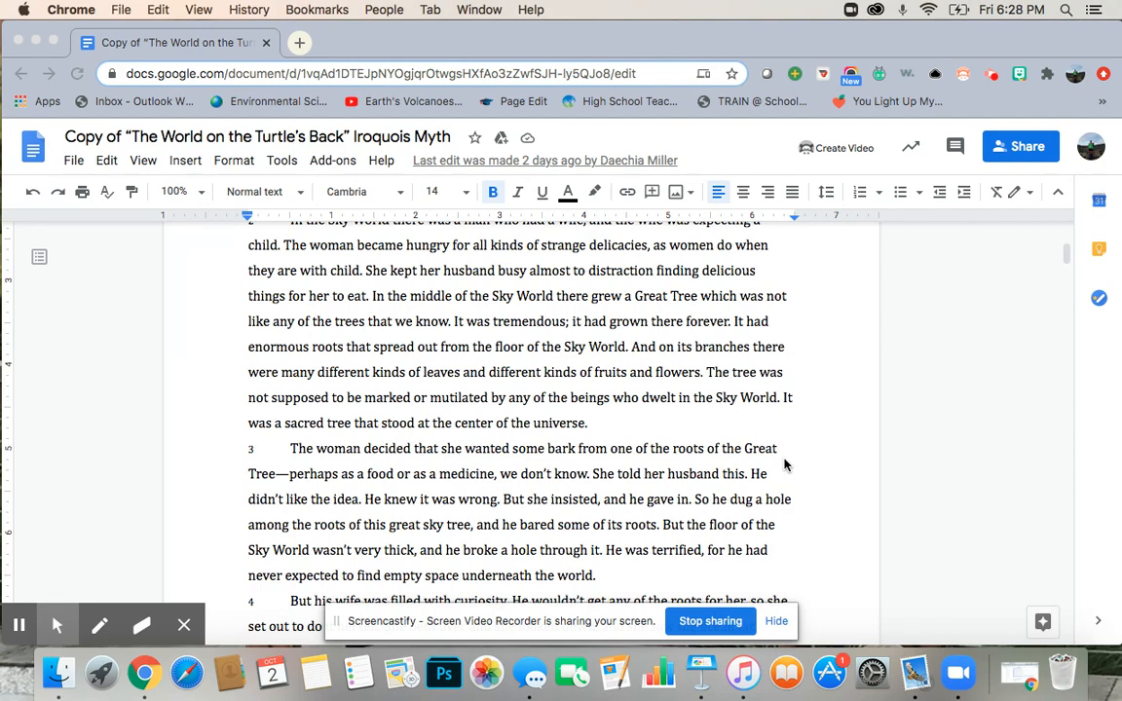
pyautogui.scroll(-3)
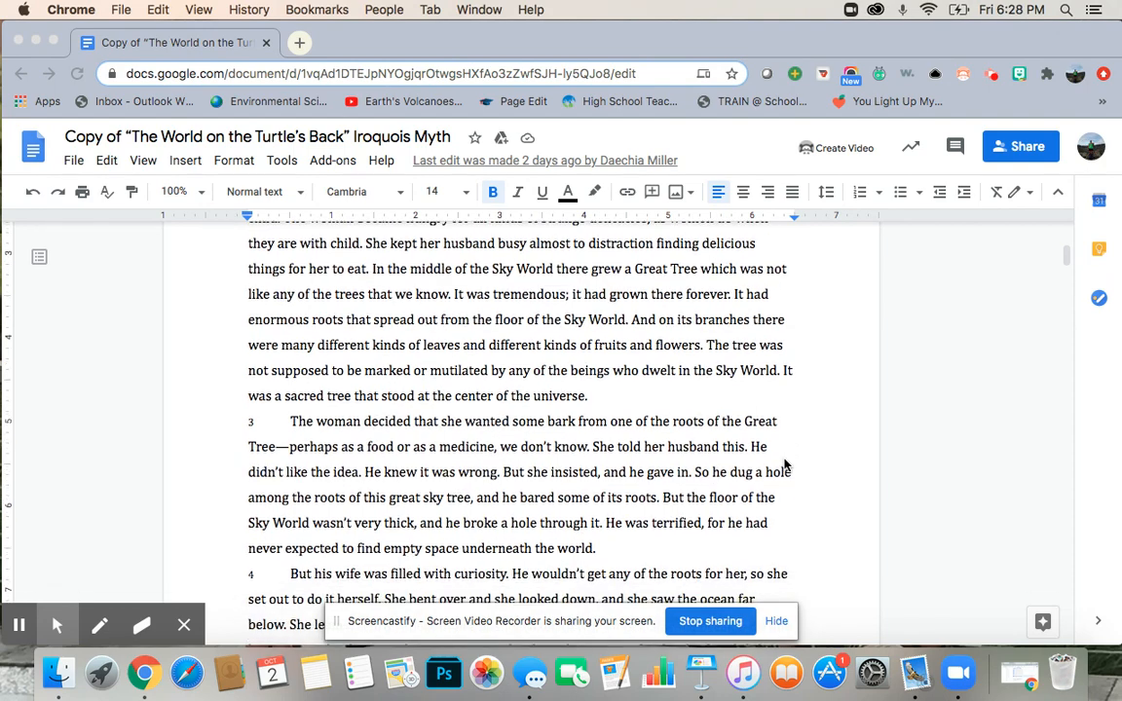
pyautogui.scroll(-3)
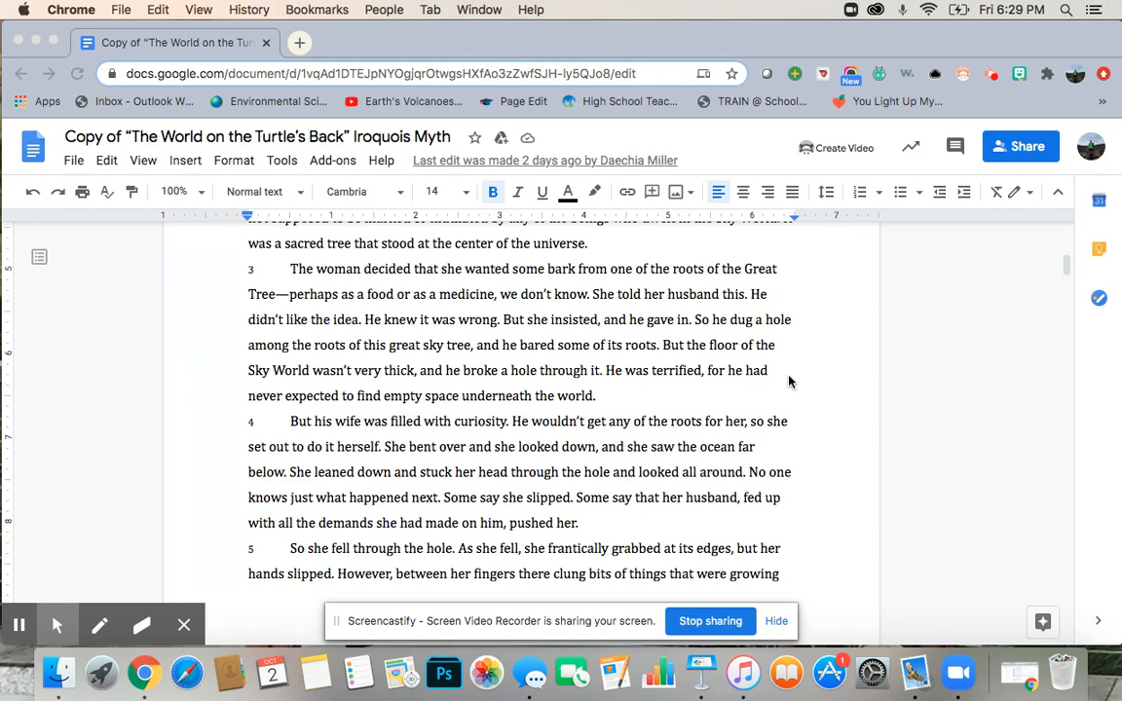
pyautogui.scroll(-3)
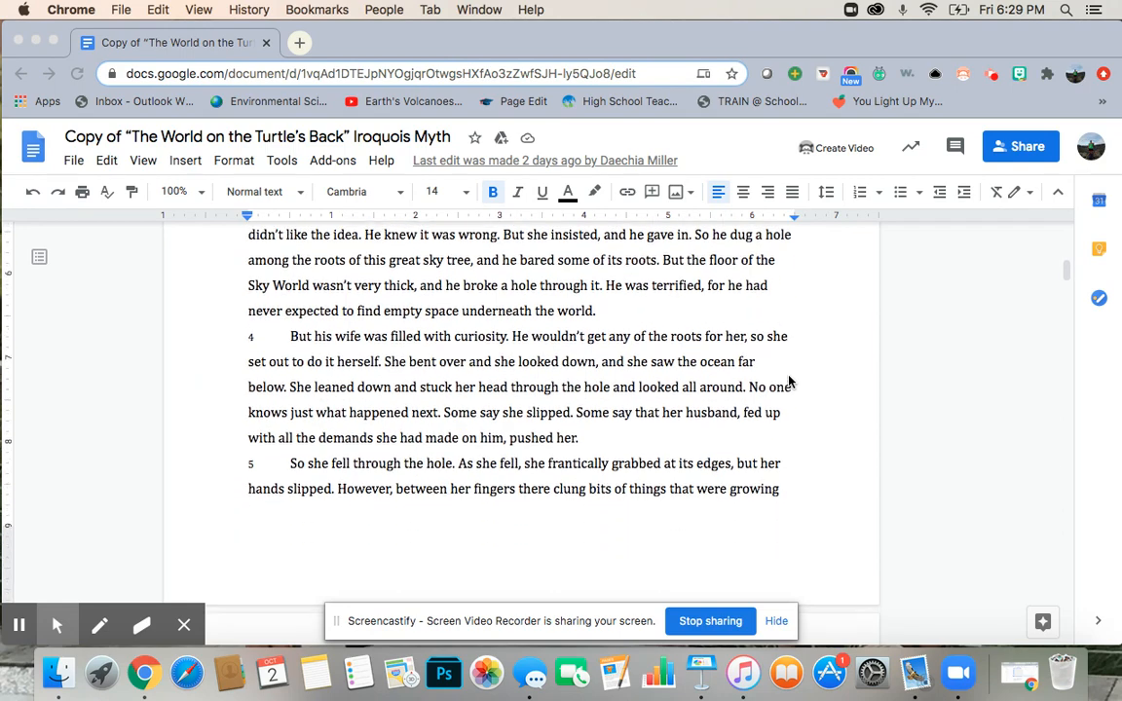
pyautogui.scroll(-3)
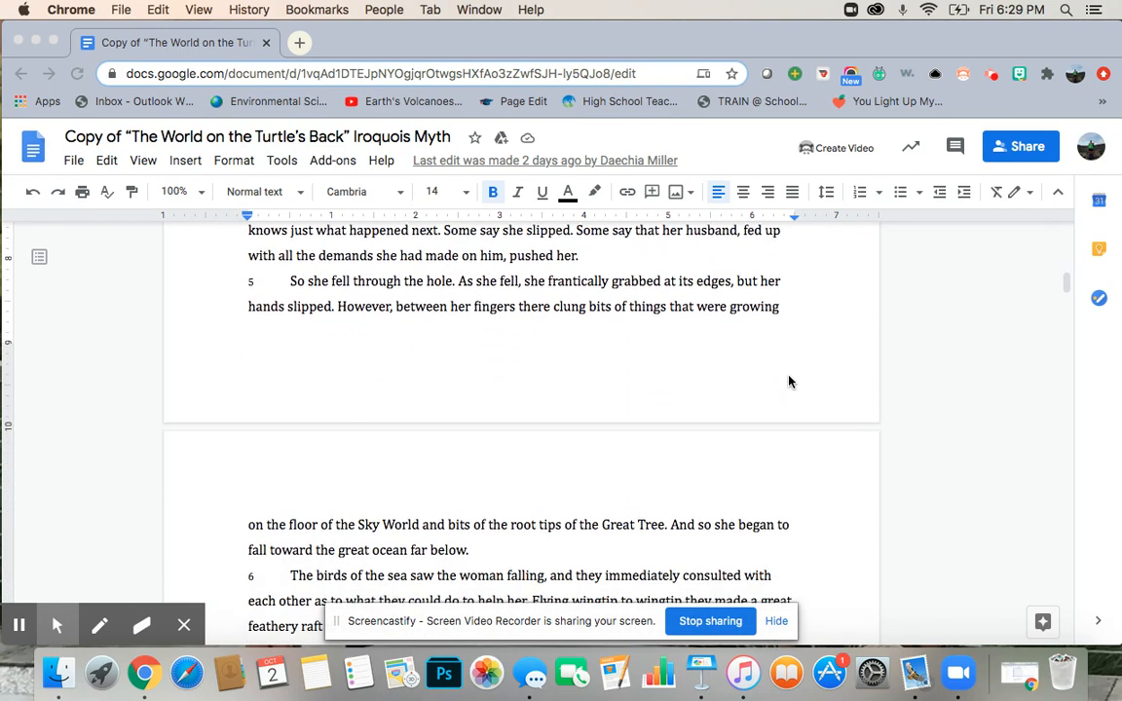
pyautogui.scroll(-3)
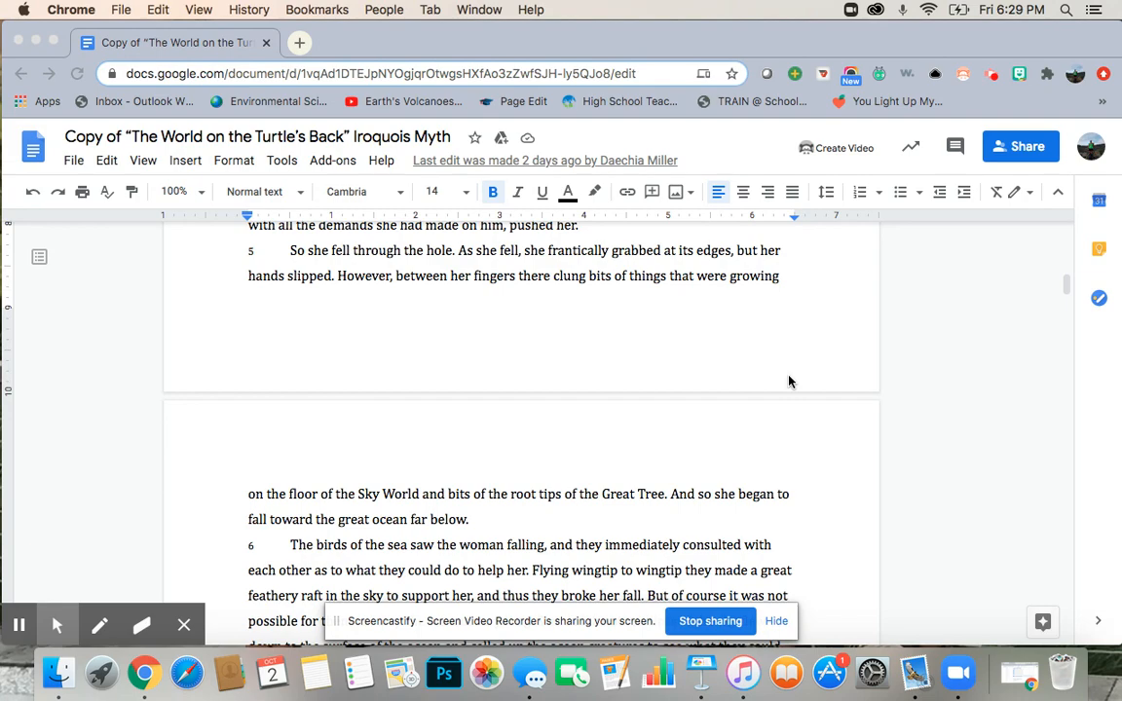
pyautogui.scroll(-3)
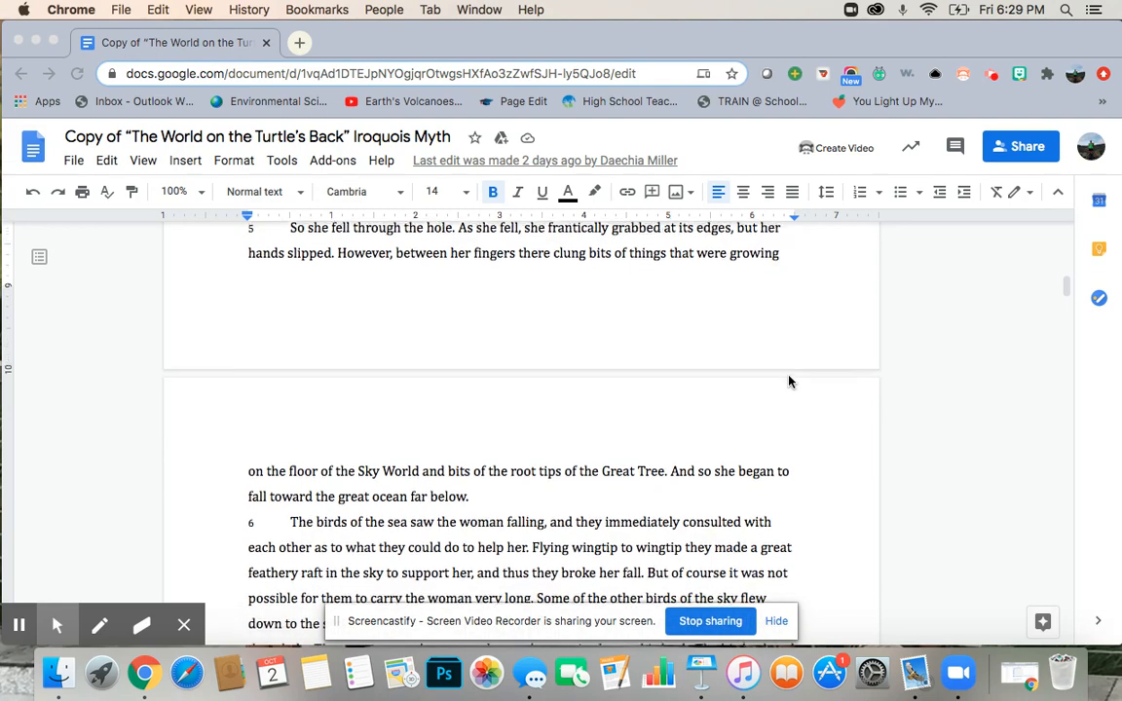
pyautogui.scroll(-3)
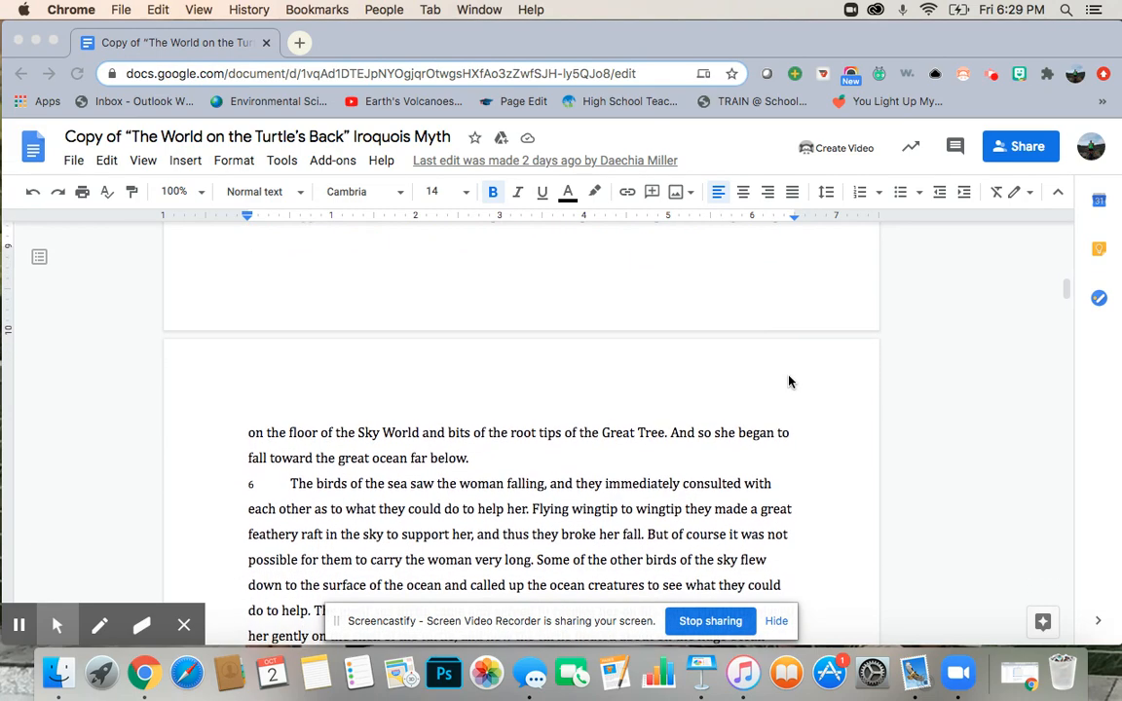
pyautogui.scroll(-3)
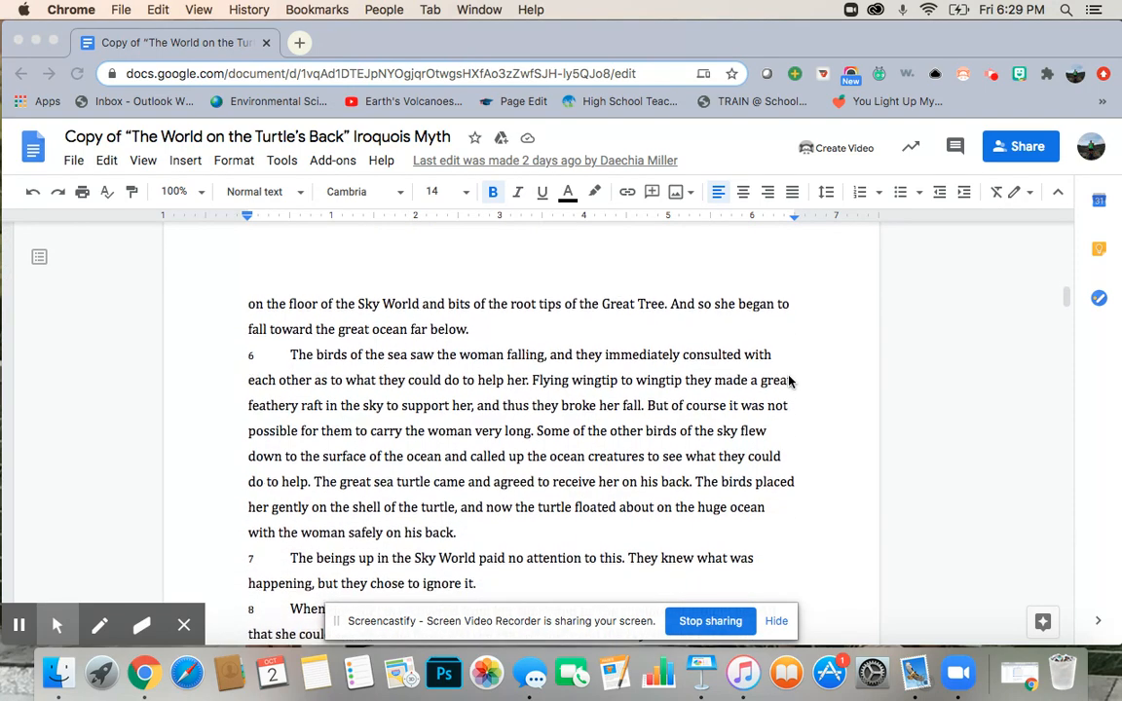
pyautogui.scroll(-3)
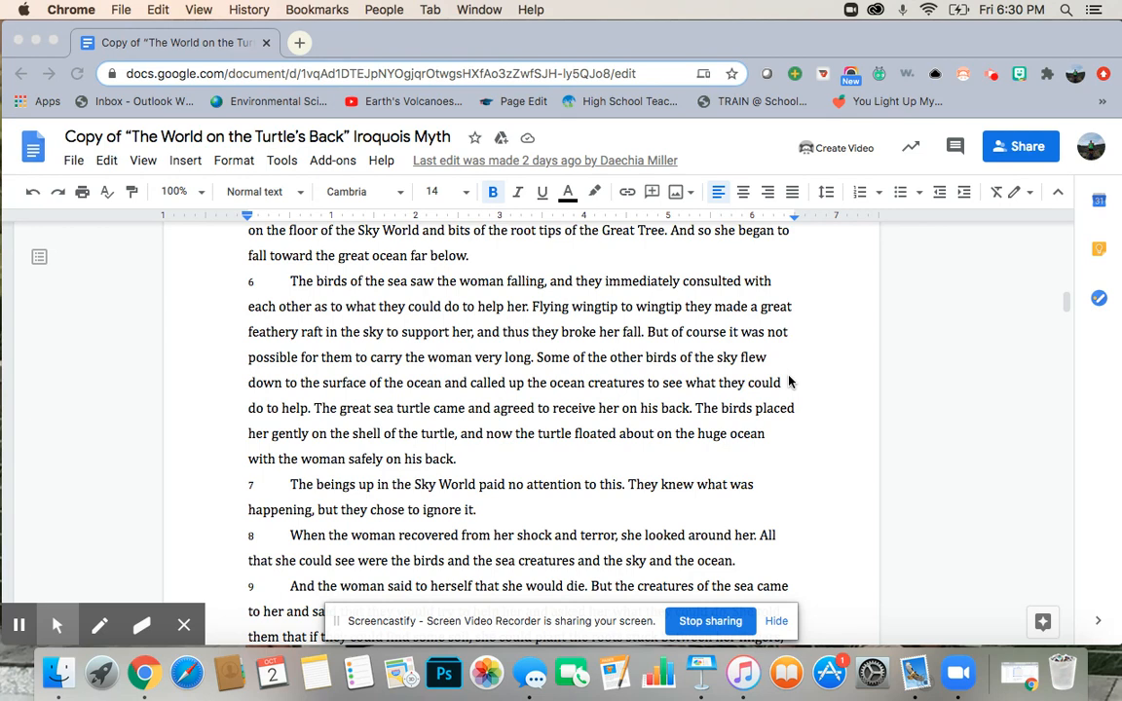
pyautogui.scroll(-3)
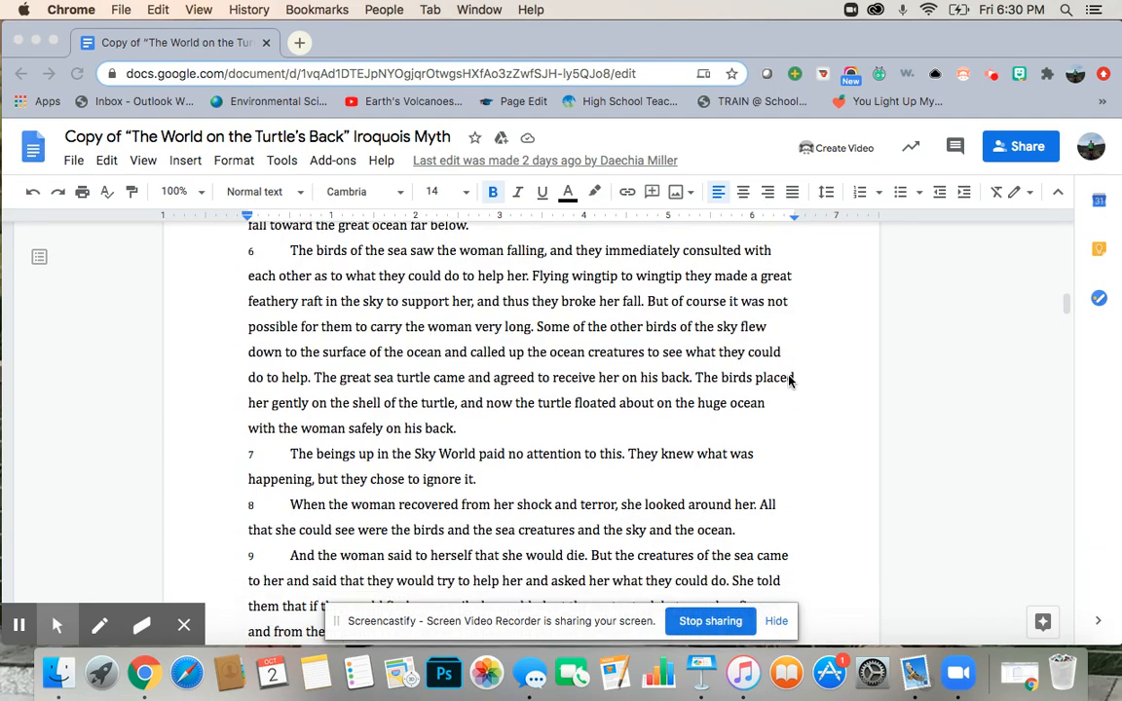
pyautogui.scroll(-3)
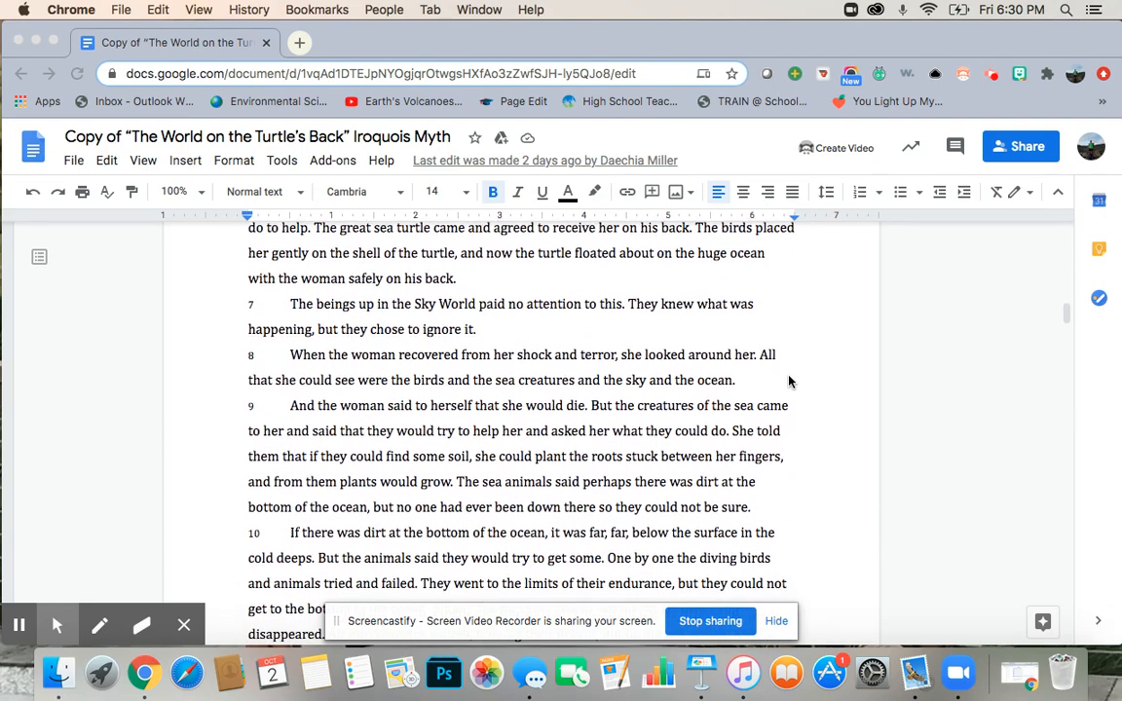
pyautogui.scroll(-3)
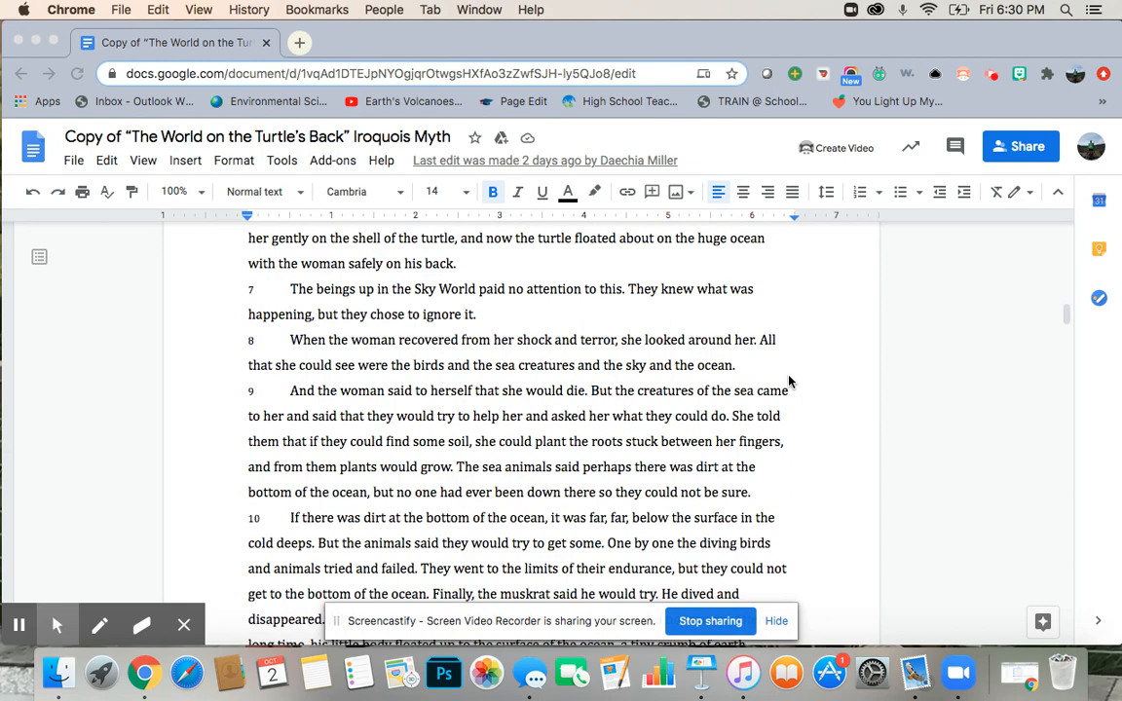
pyautogui.scroll(-3)
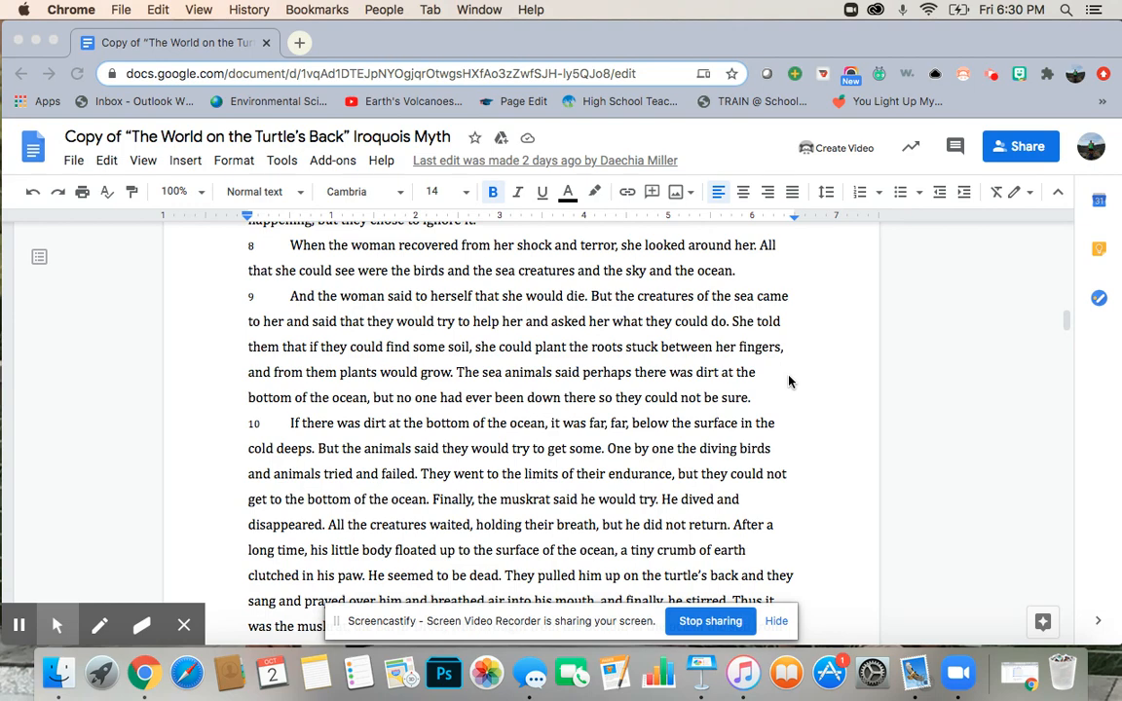
pyautogui.scroll(-3)
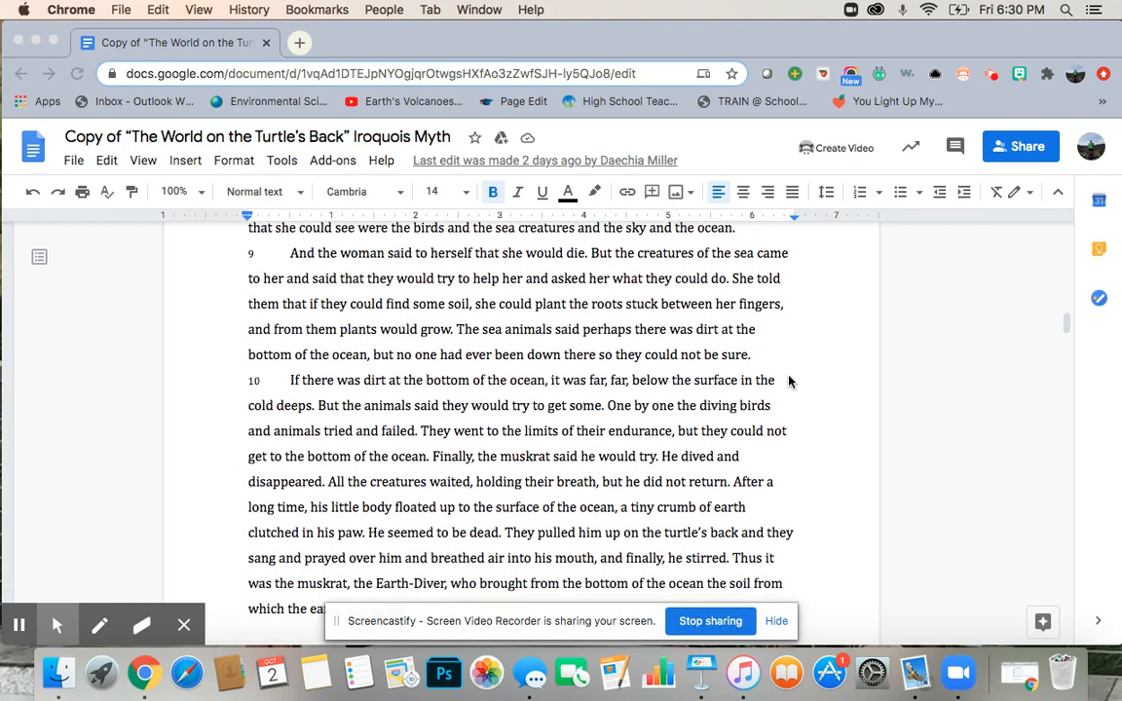
pyautogui.scroll(-3)
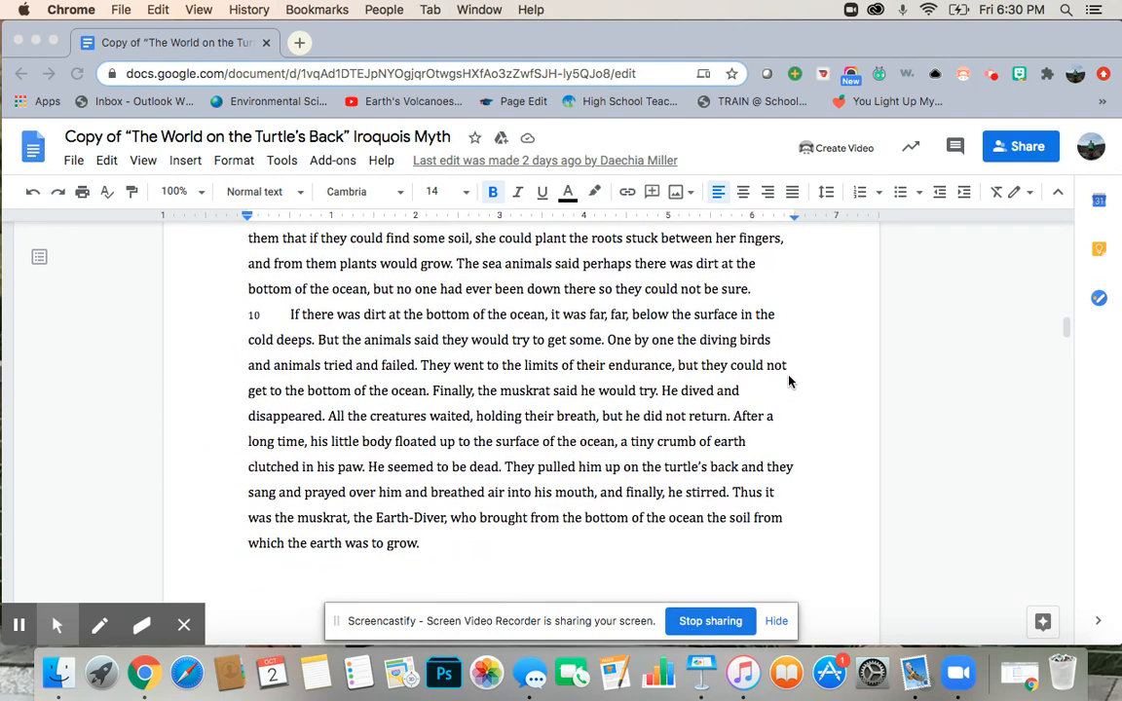
pyautogui.scroll(-3)
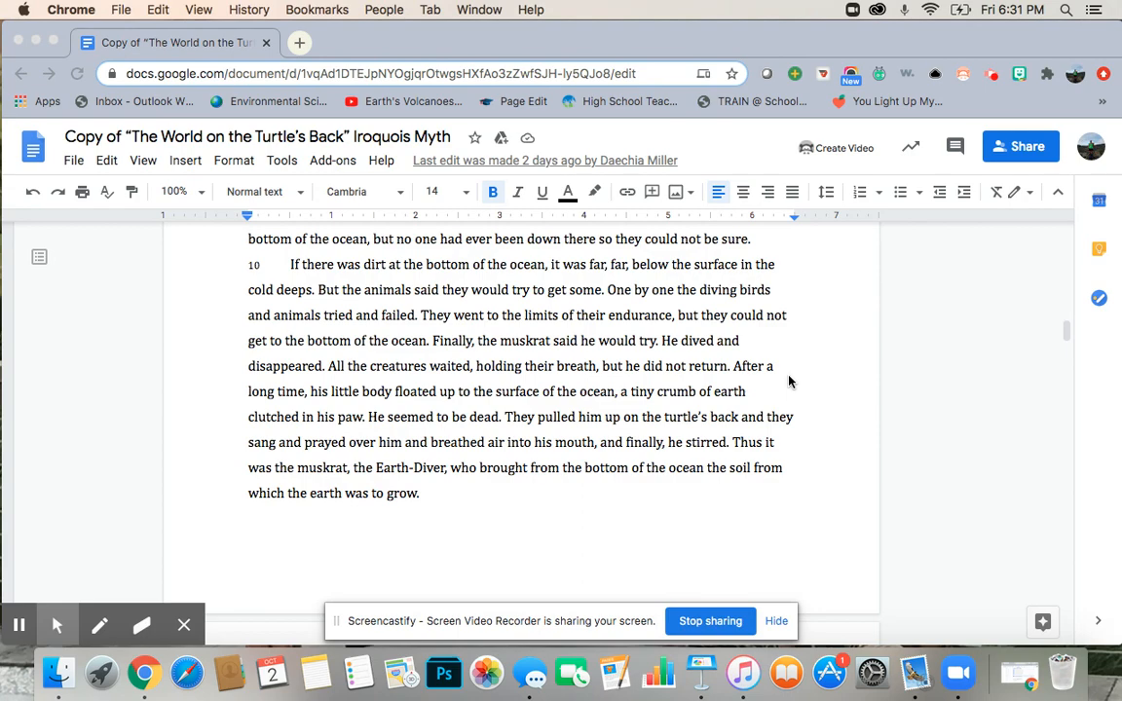
pyautogui.scroll(-3)
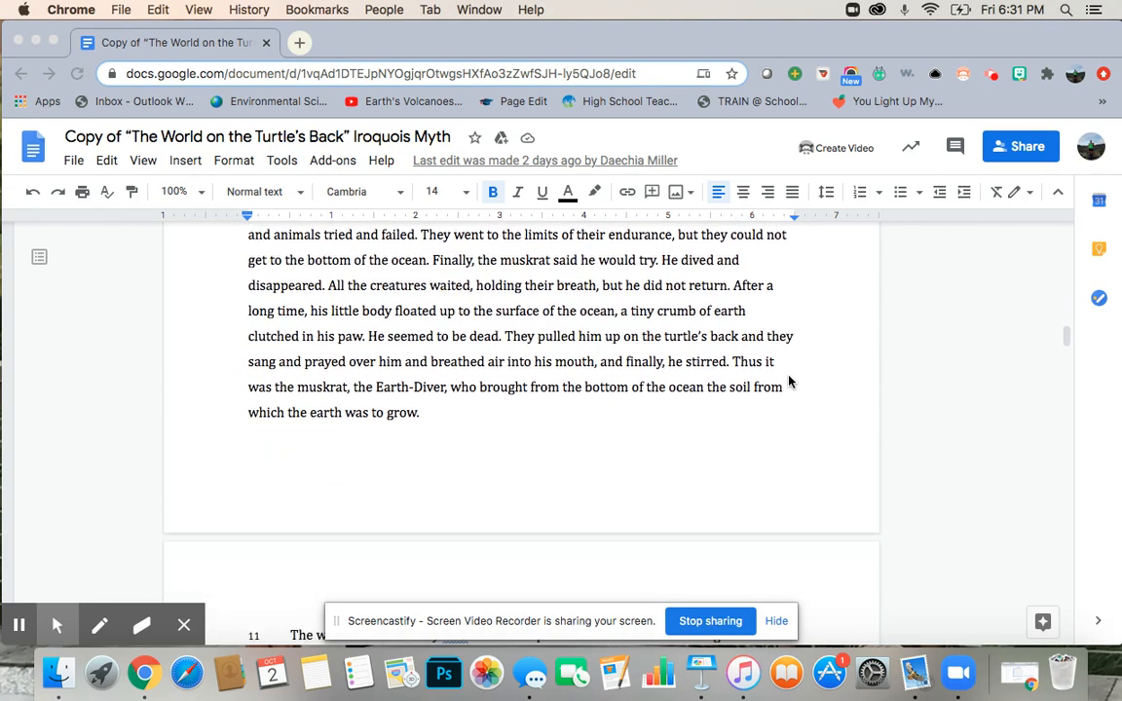
pyautogui.scroll(-3)
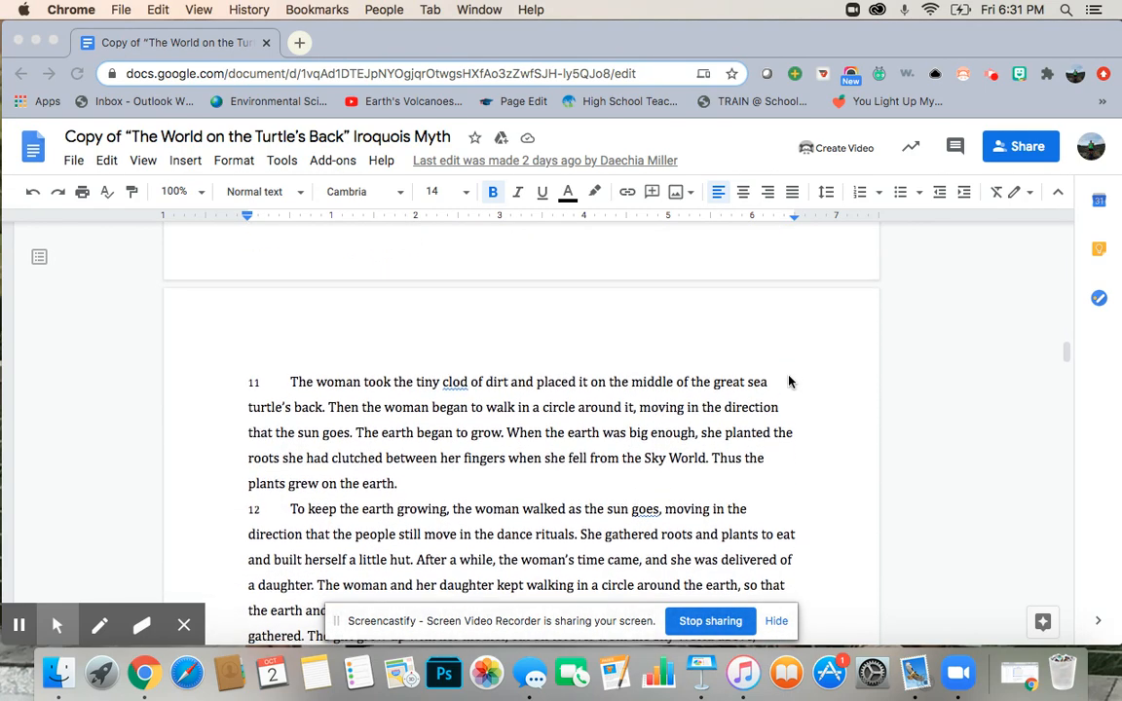
pyautogui.scroll(-3)
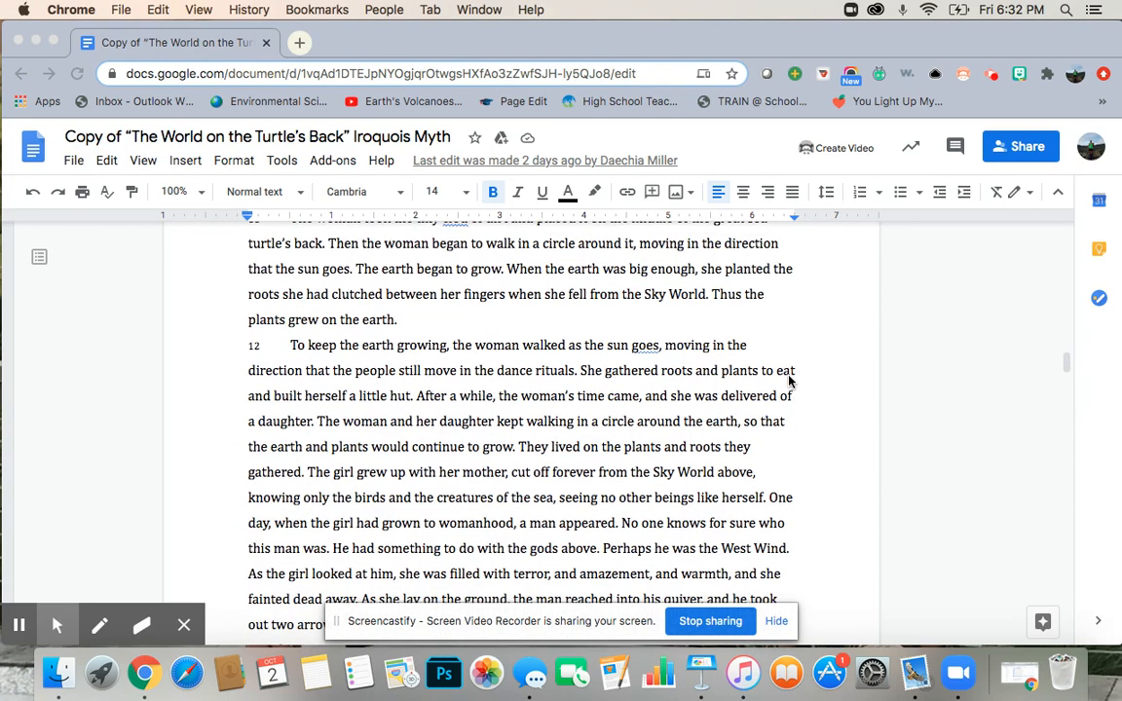
pyautogui.scroll(-3)
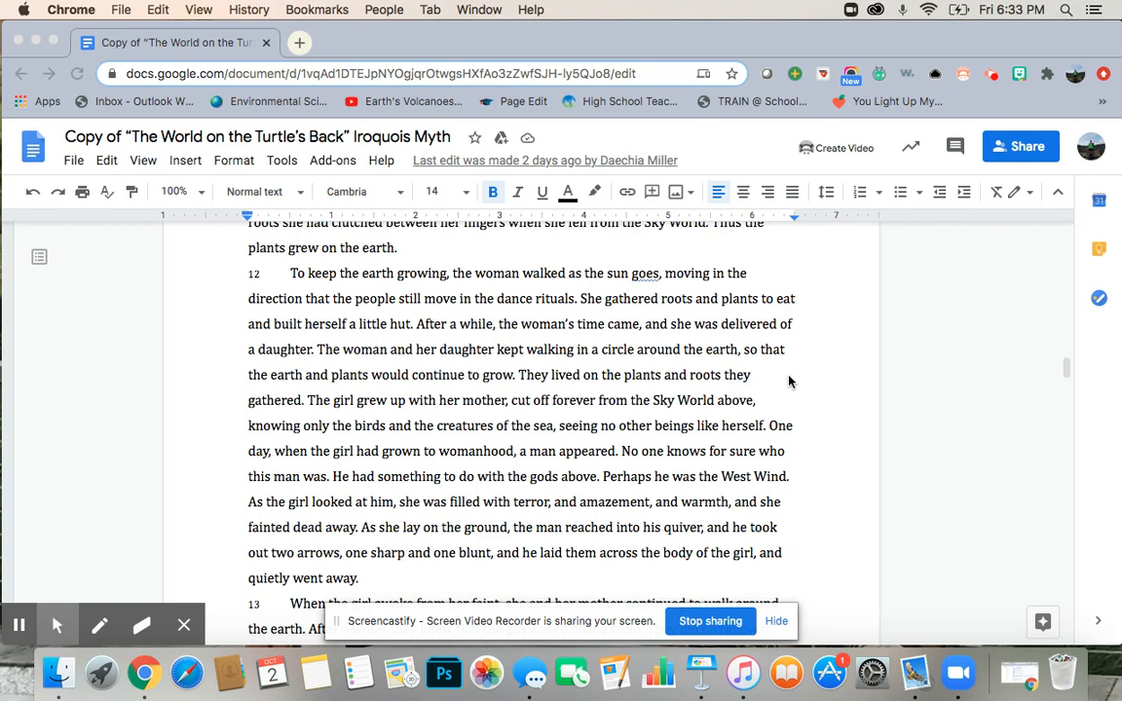
pyautogui.scroll(-3)
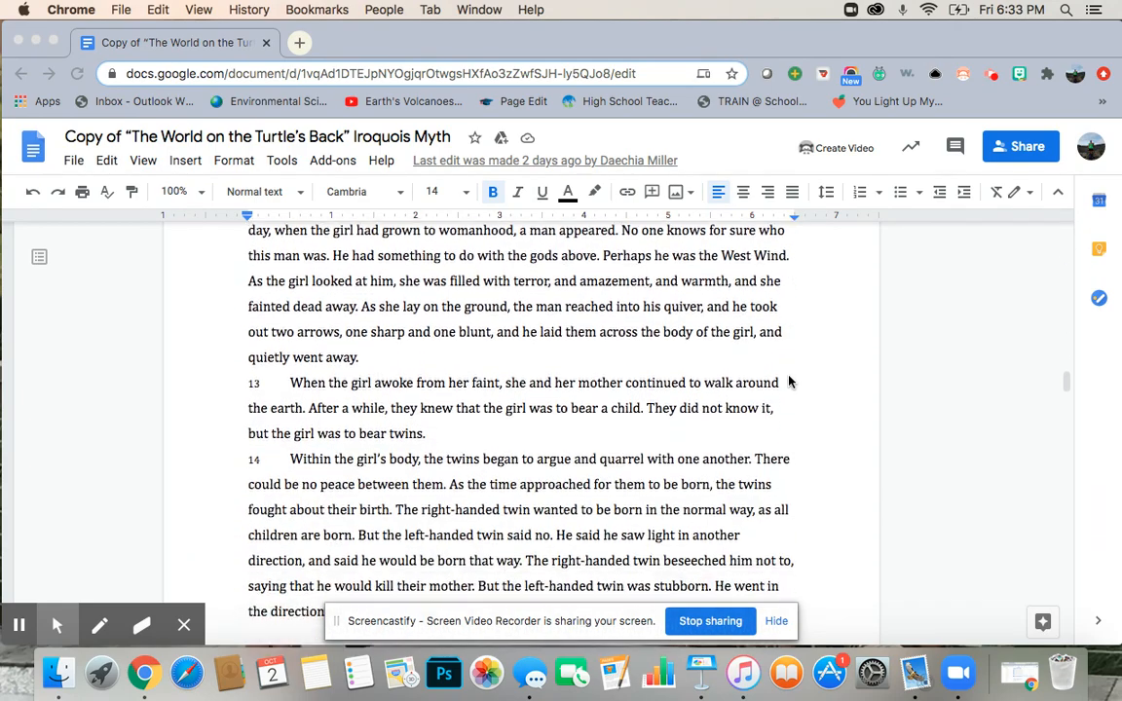
pyautogui.scroll(-3)
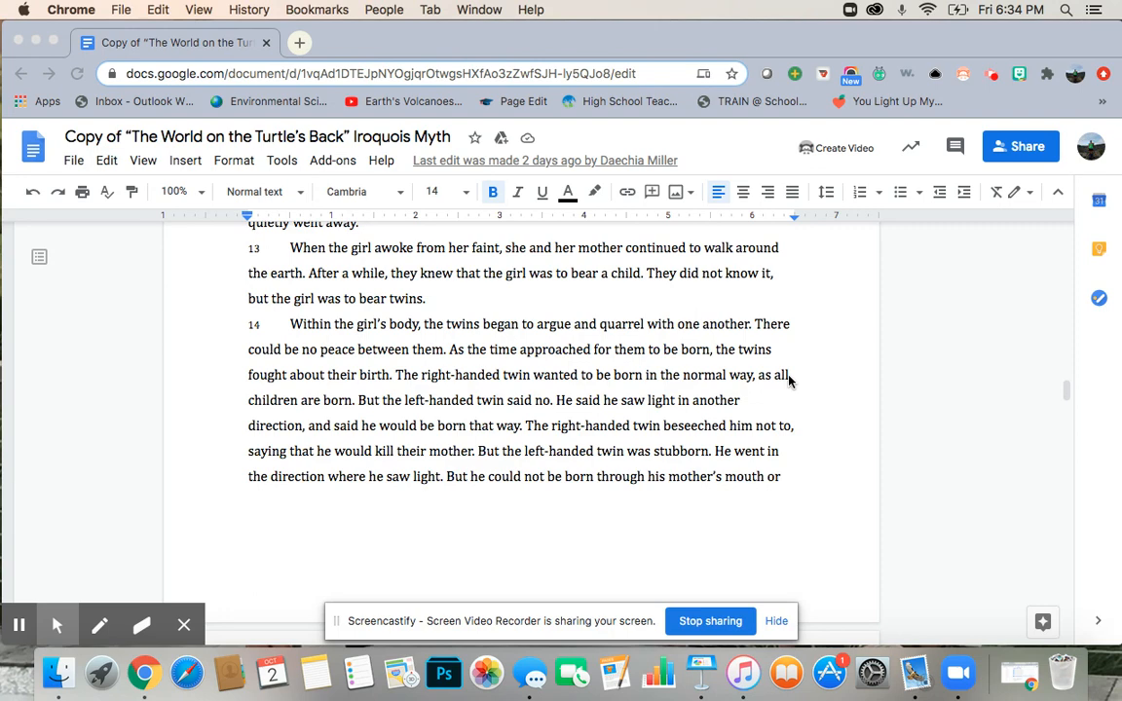
pyautogui.scroll(-3)
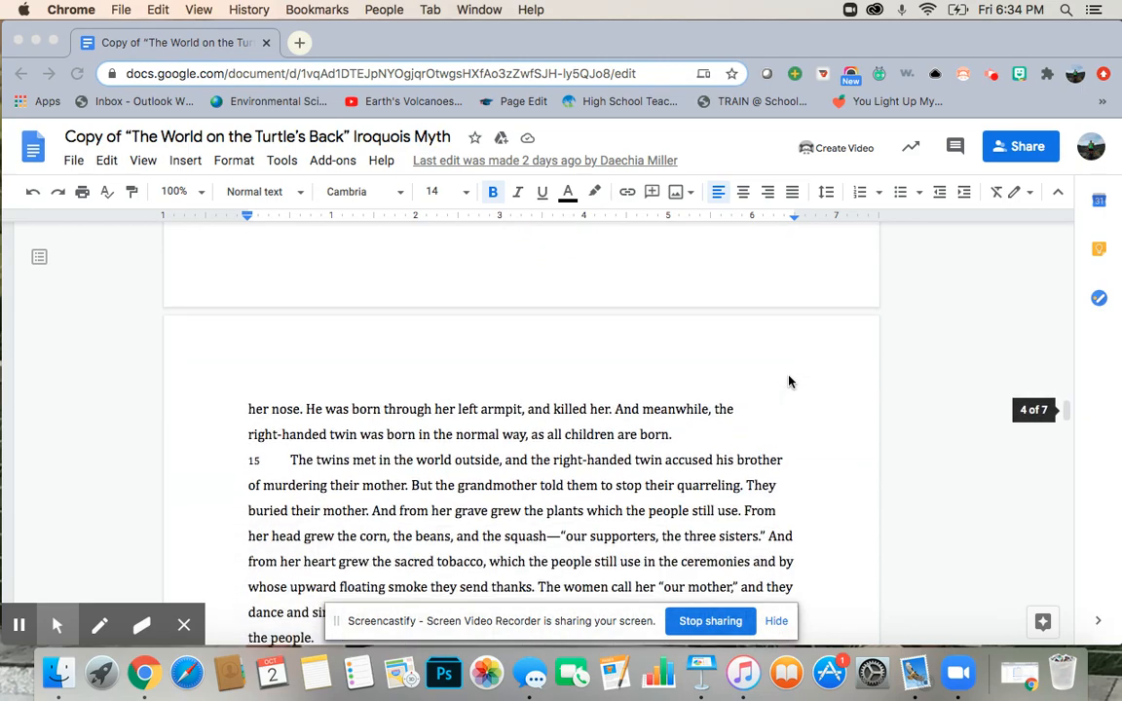
pyautogui.scroll(-3)
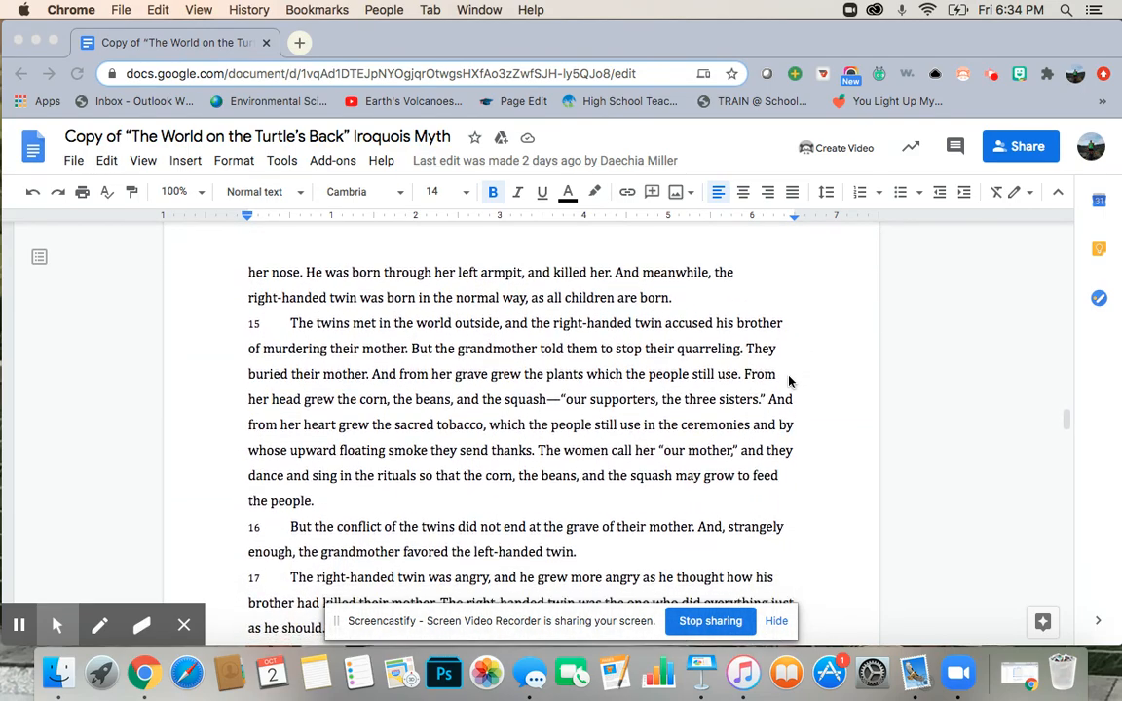
pyautogui.scroll(-3)
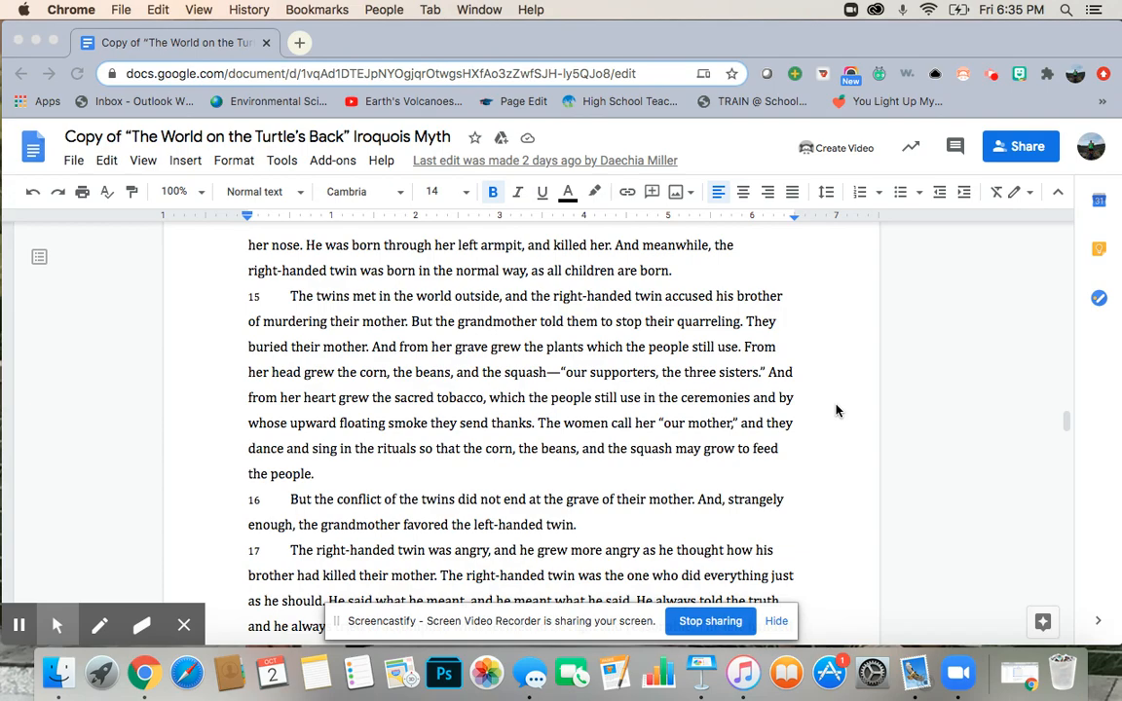
pyautogui.scroll(-3)
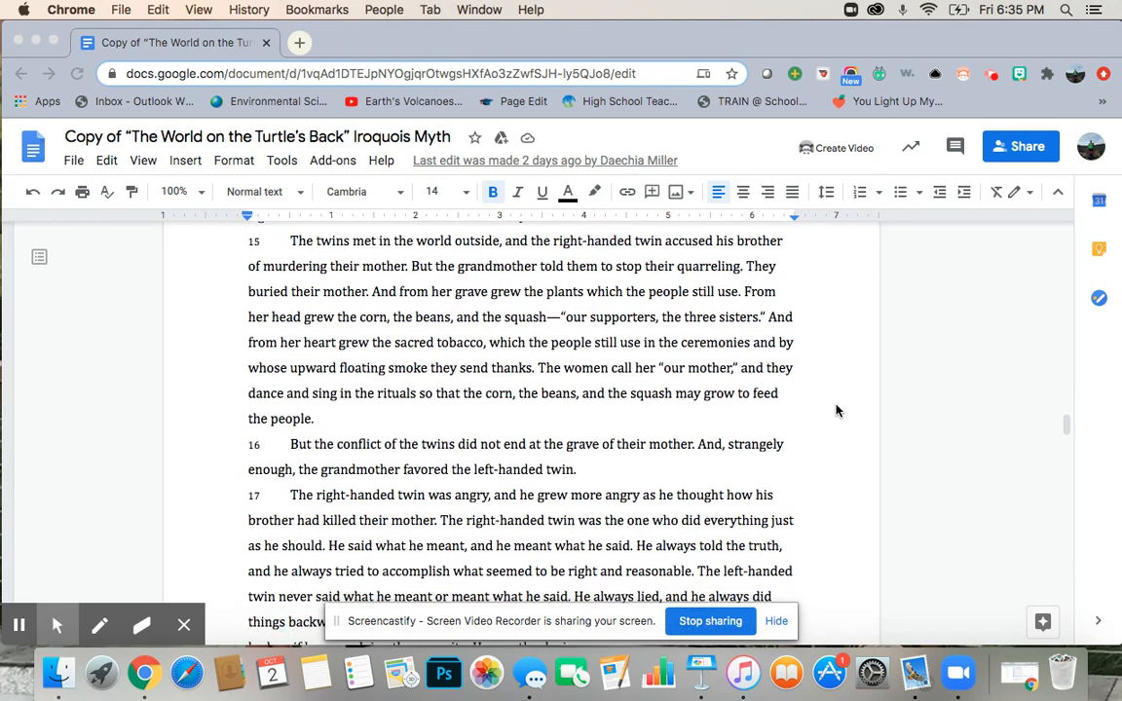
pyautogui.scroll(-3)
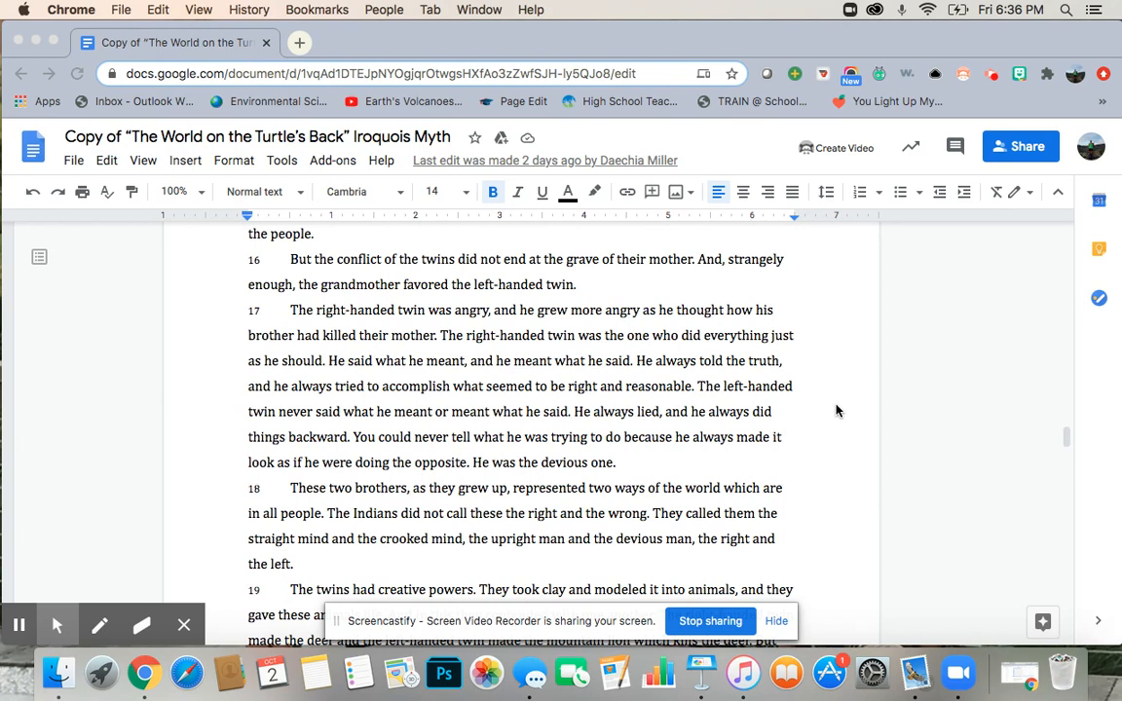
pyautogui.scroll(-3)
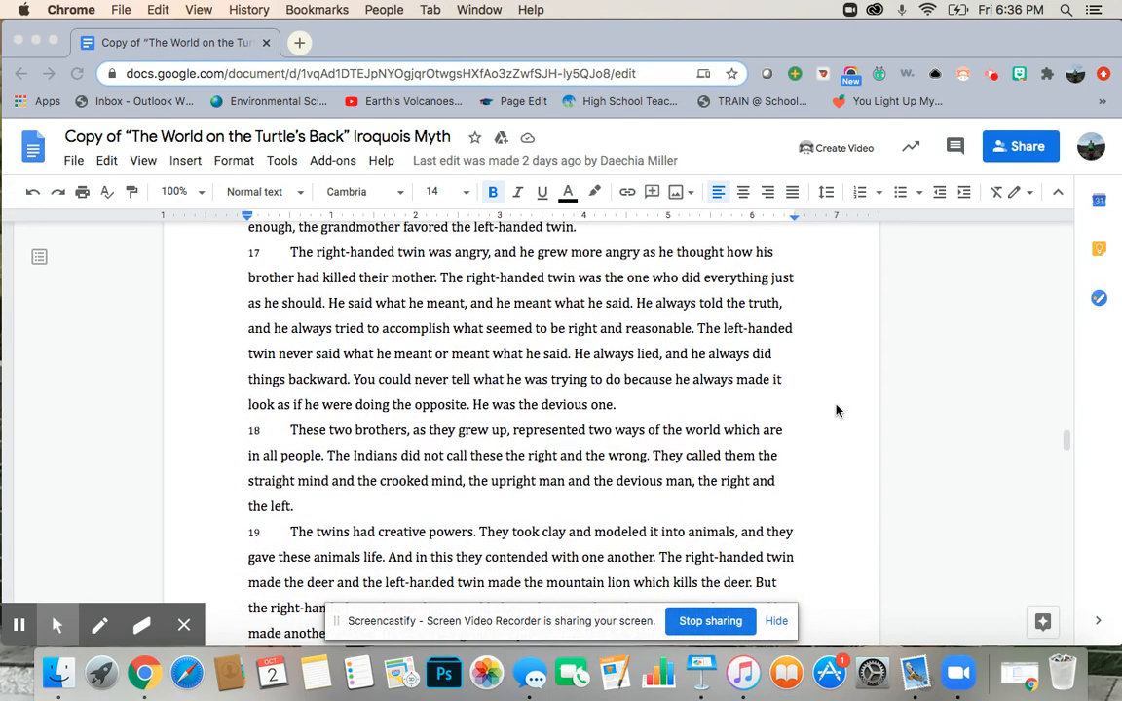
pyautogui.scroll(-3)
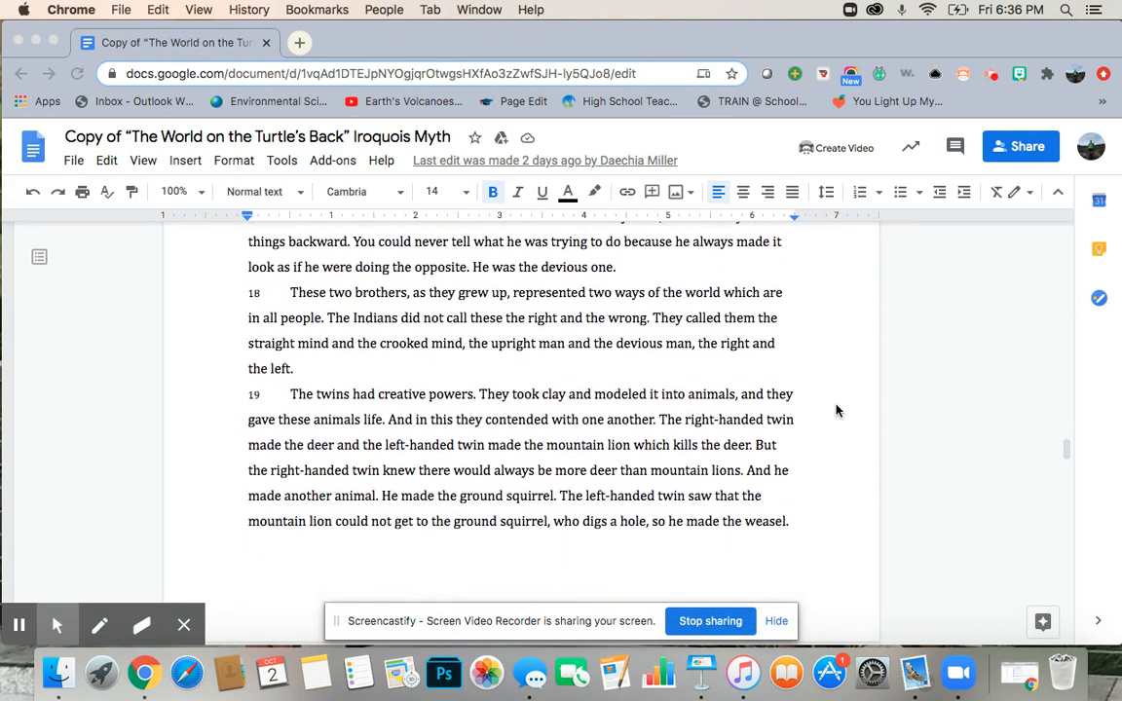
pyautogui.scroll(-3)
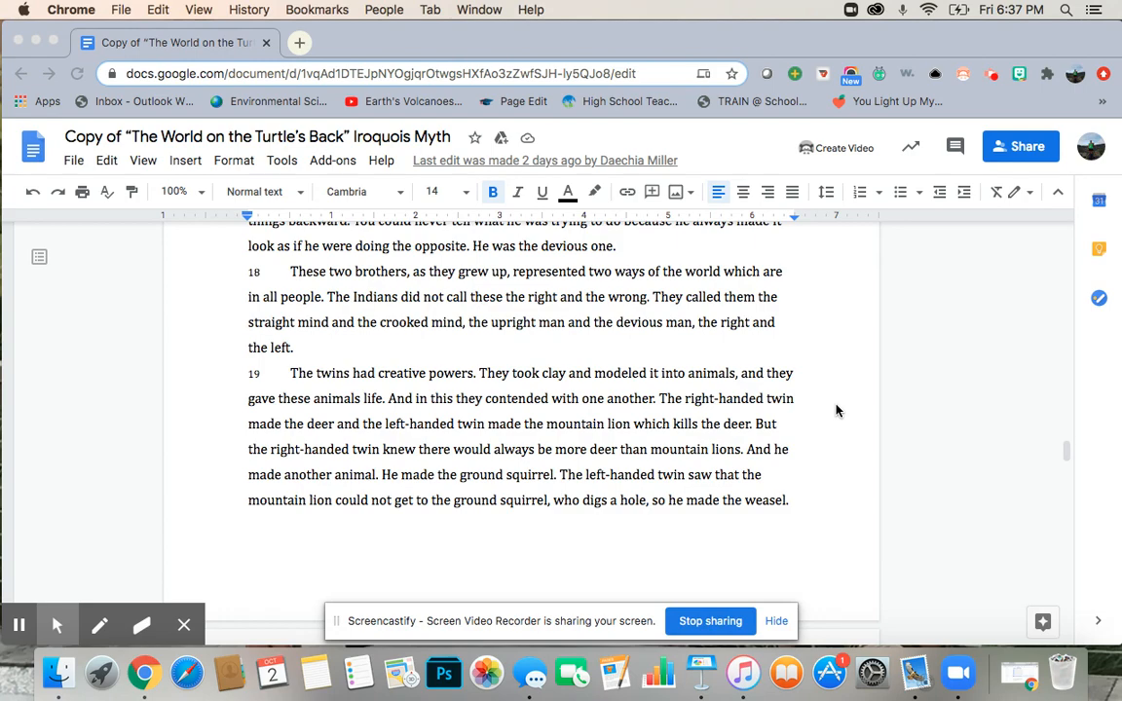
pyautogui.scroll(-3)
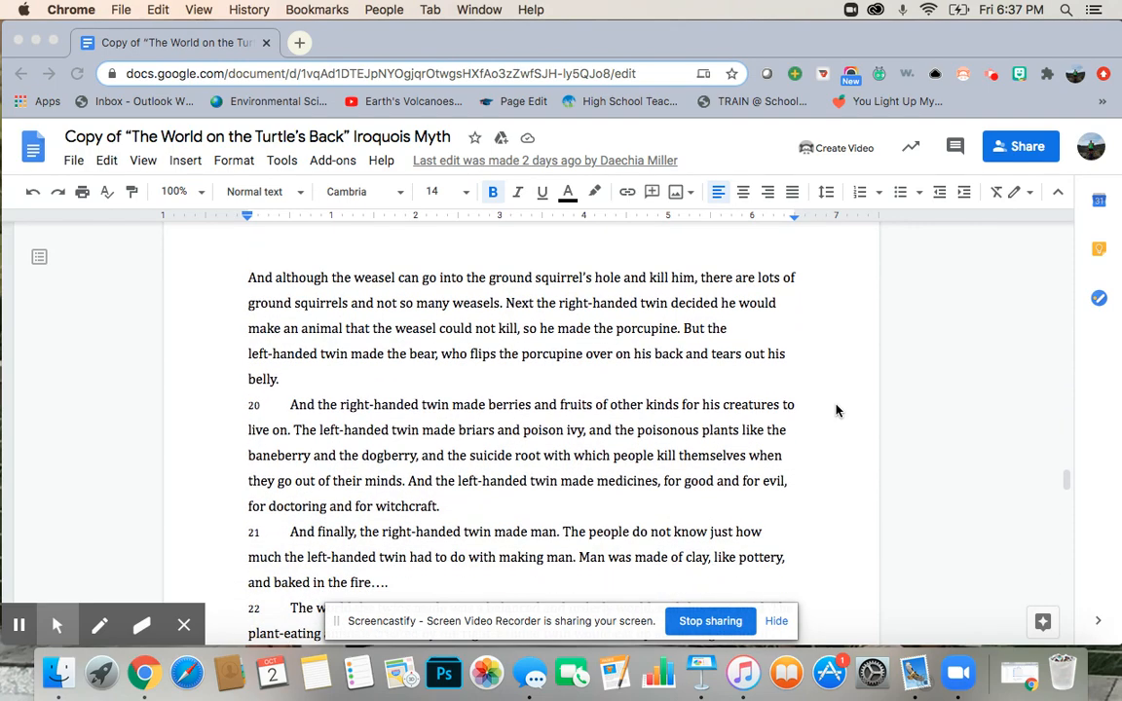
pyautogui.scroll(-3)
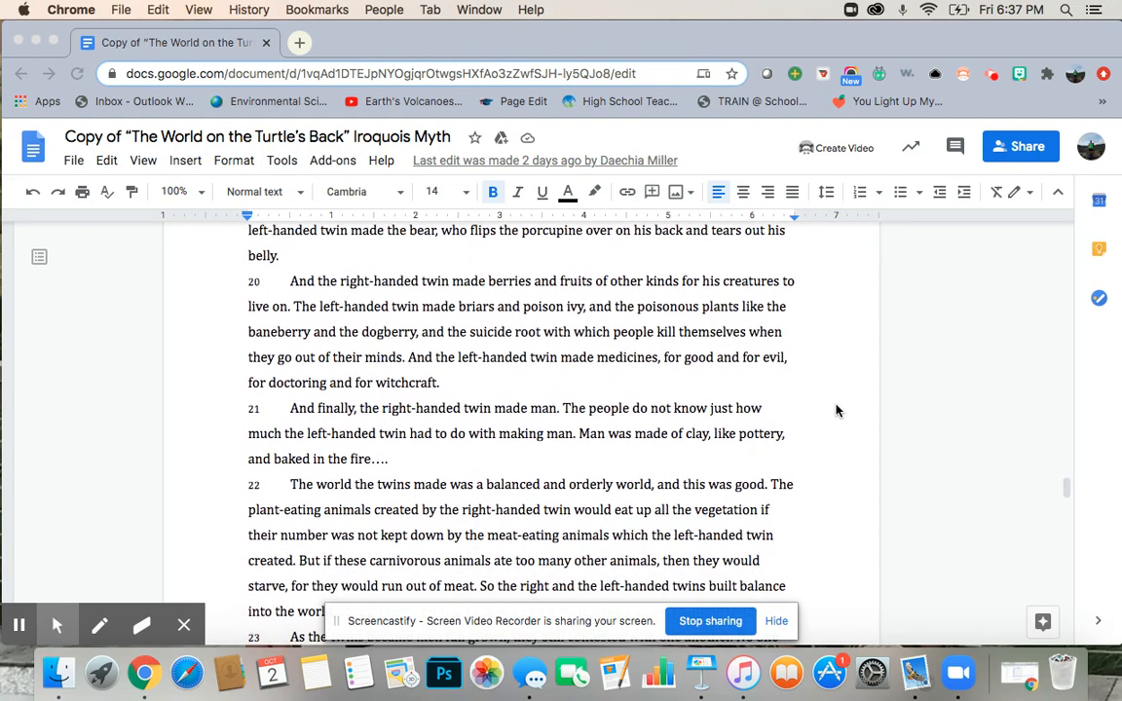
pyautogui.scroll(-3)
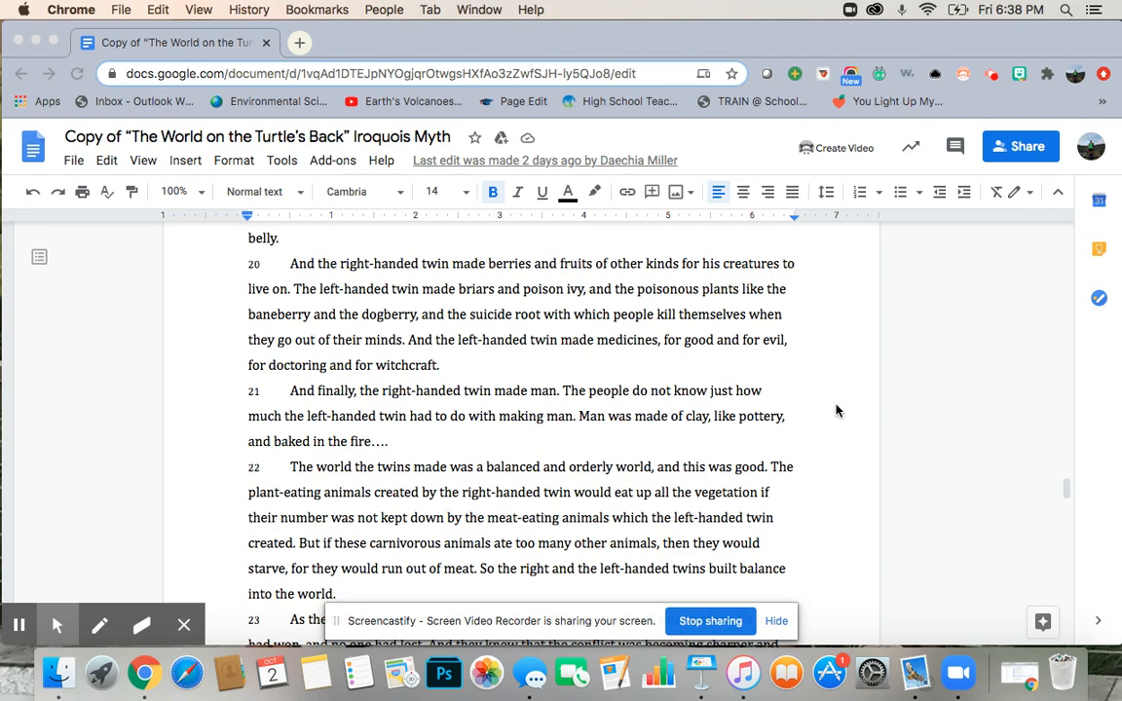
pyautogui.scroll(-3)
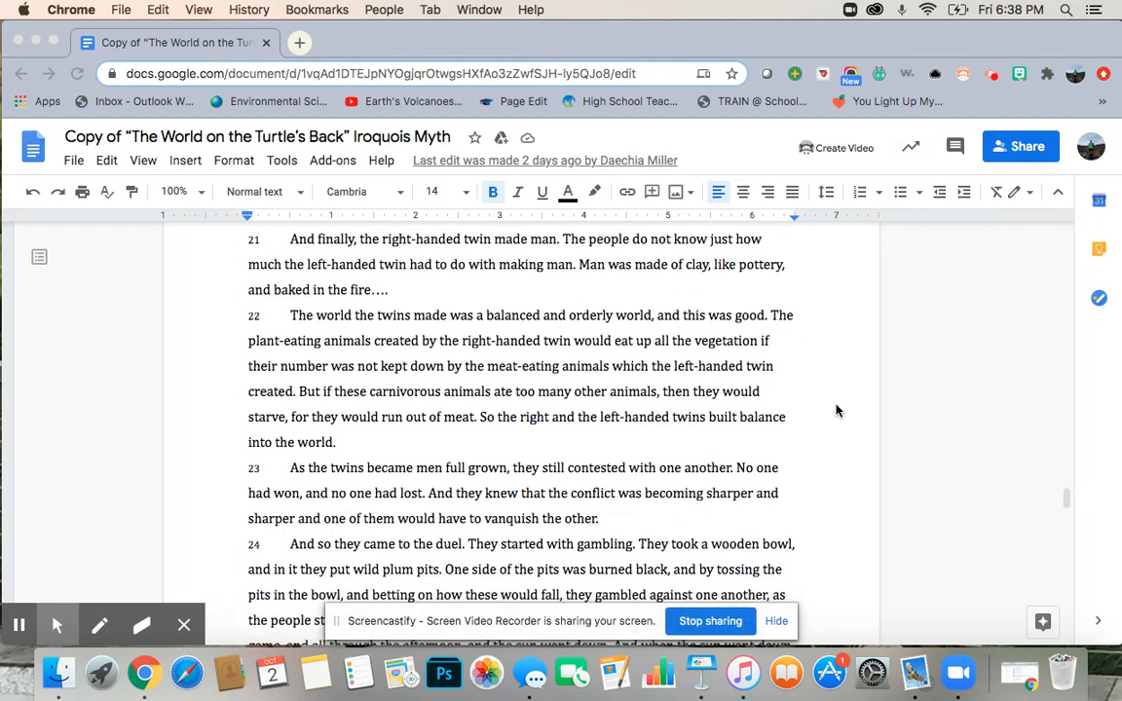
pyautogui.scroll(-3)
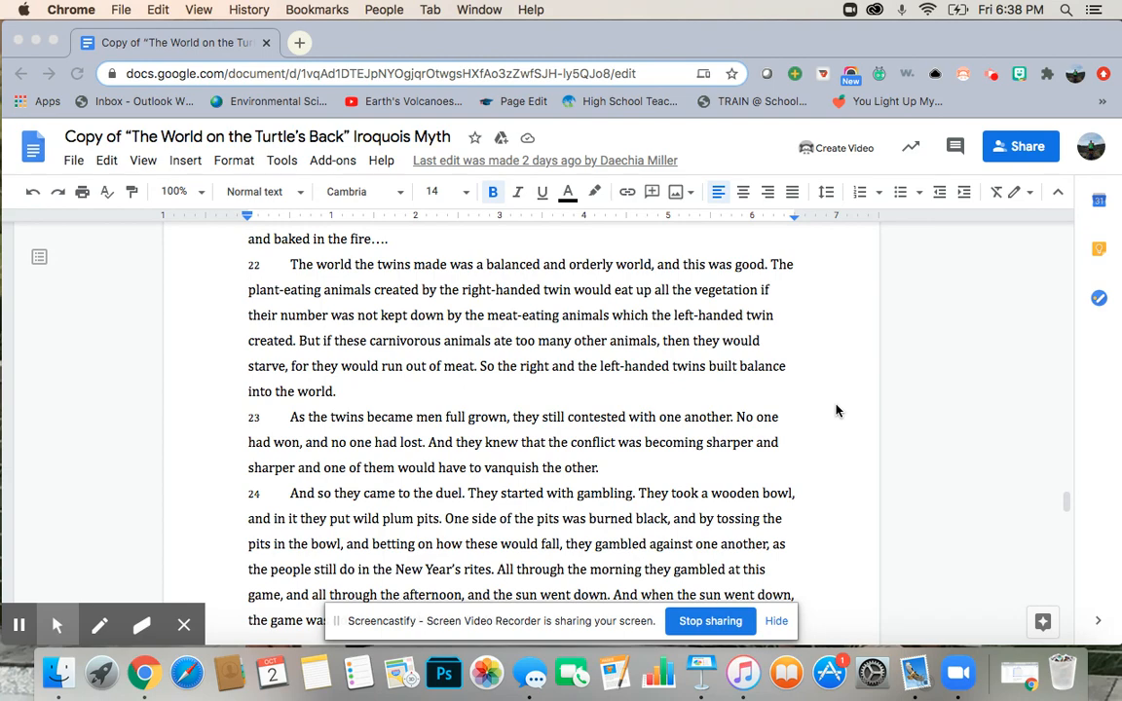
pyautogui.scroll(-3)
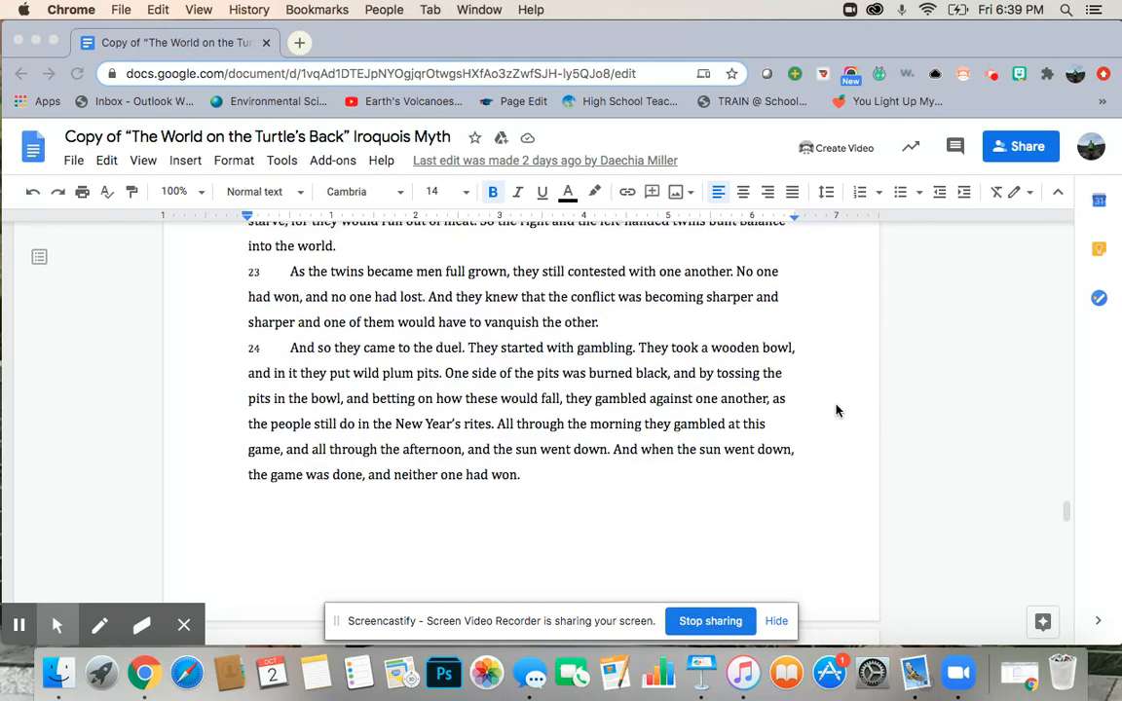
pyautogui.scroll(-3)
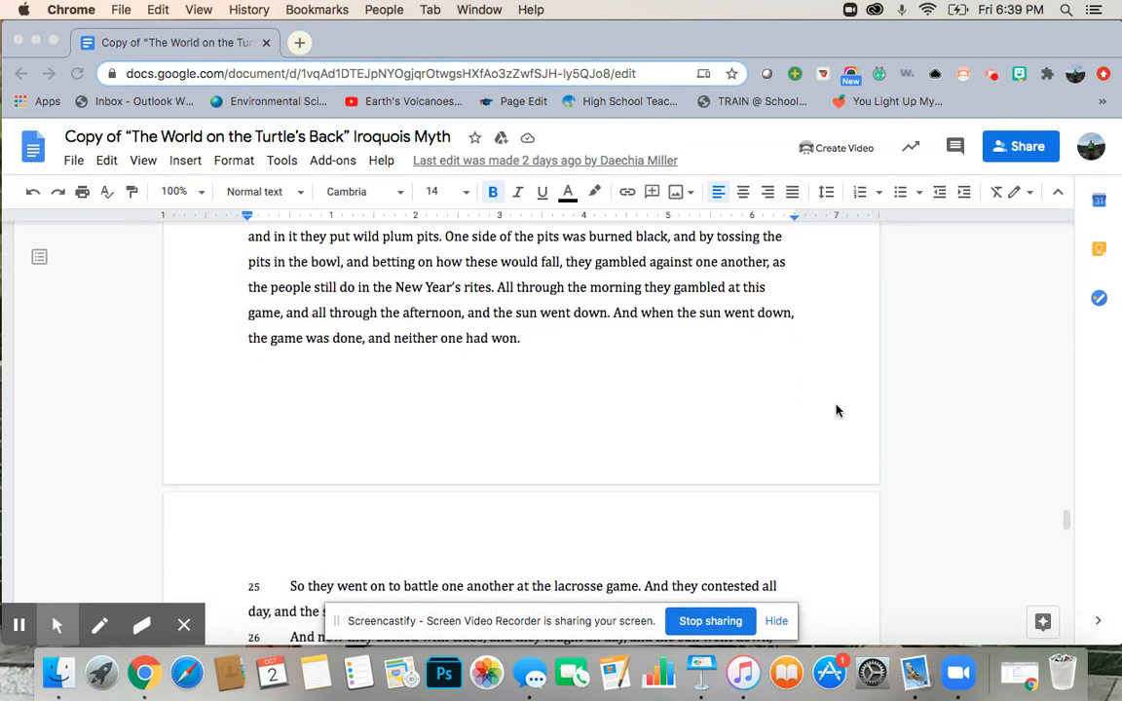
pyautogui.scroll(-3)
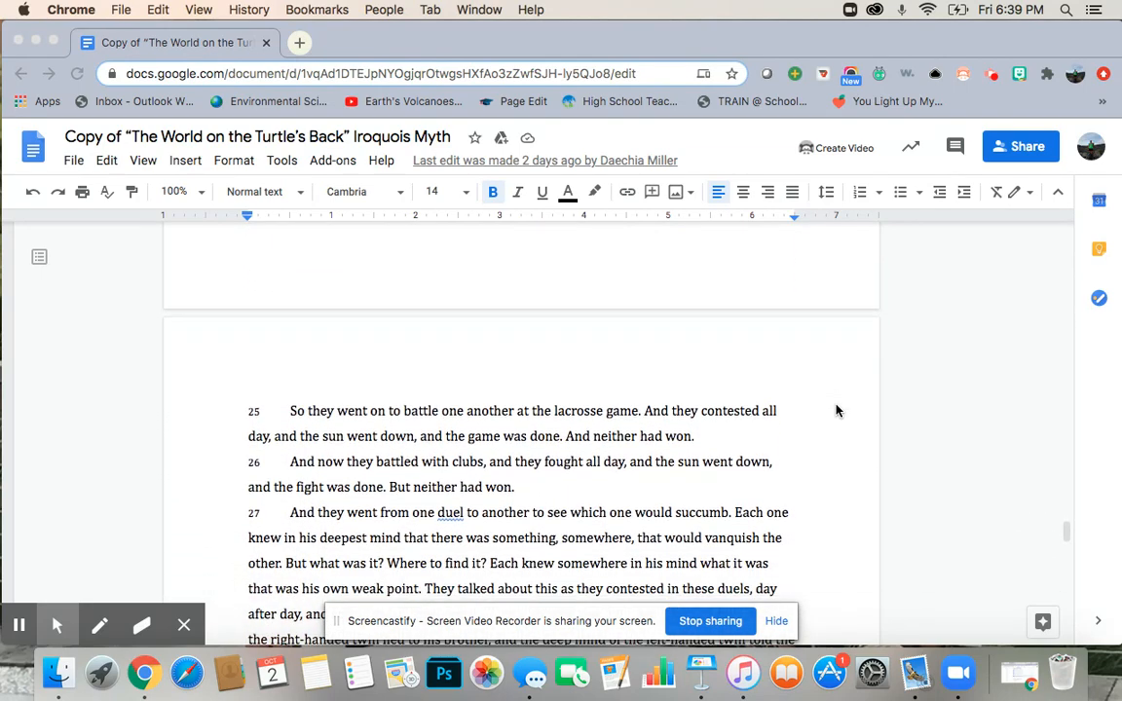
pyautogui.scroll(-3)
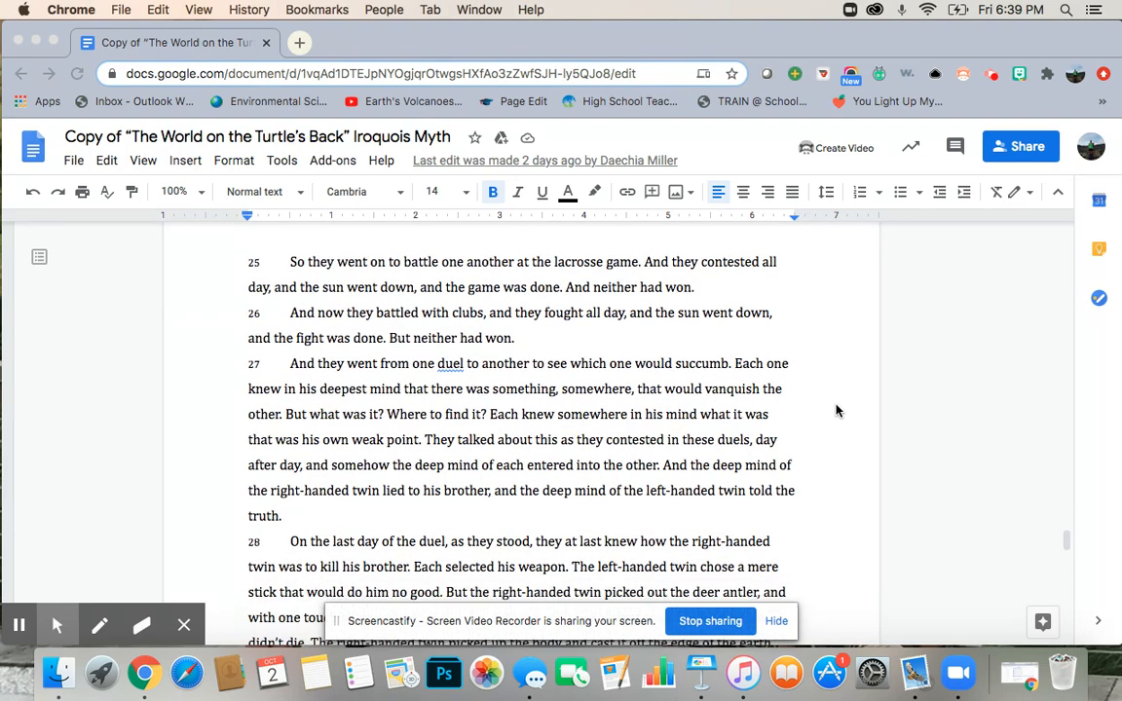
pyautogui.scroll(-3)
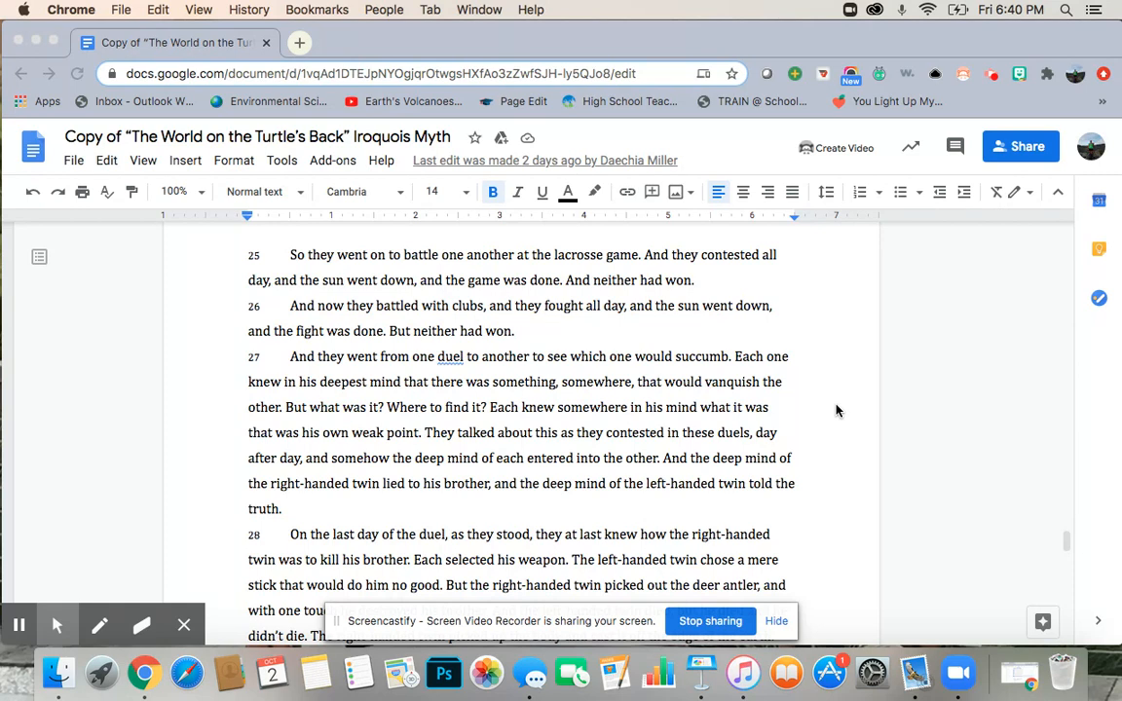
pyautogui.moveTo(811, 467)
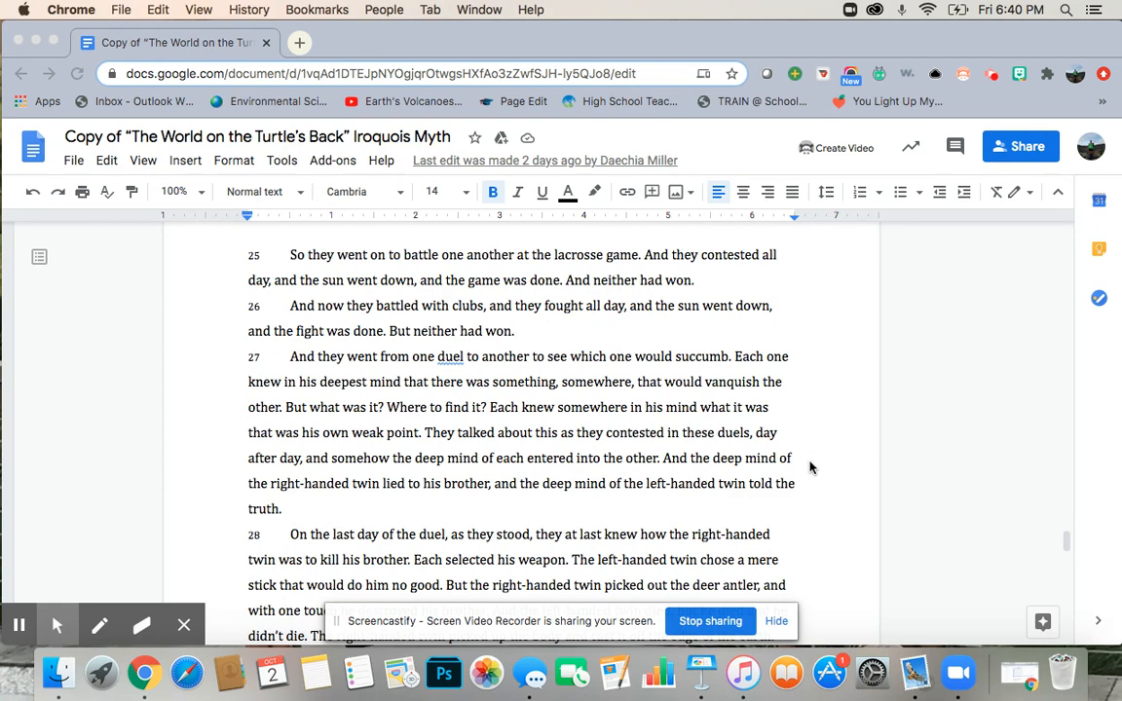
pyautogui.scroll(-3)
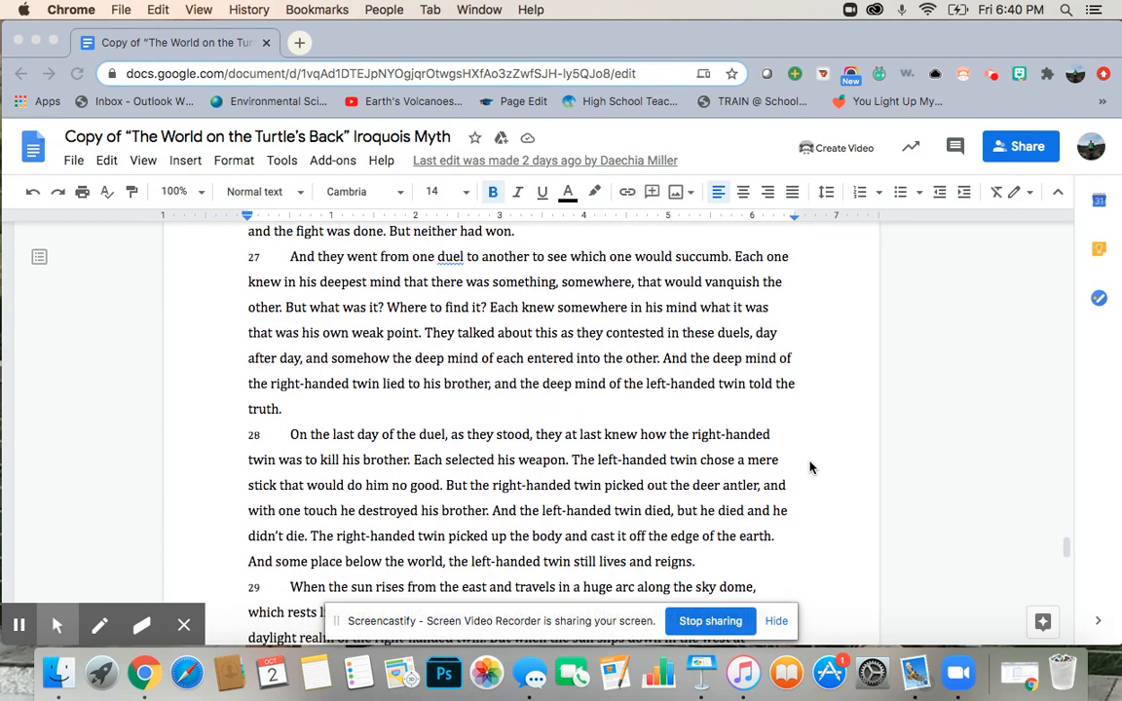
pyautogui.scroll(-3)
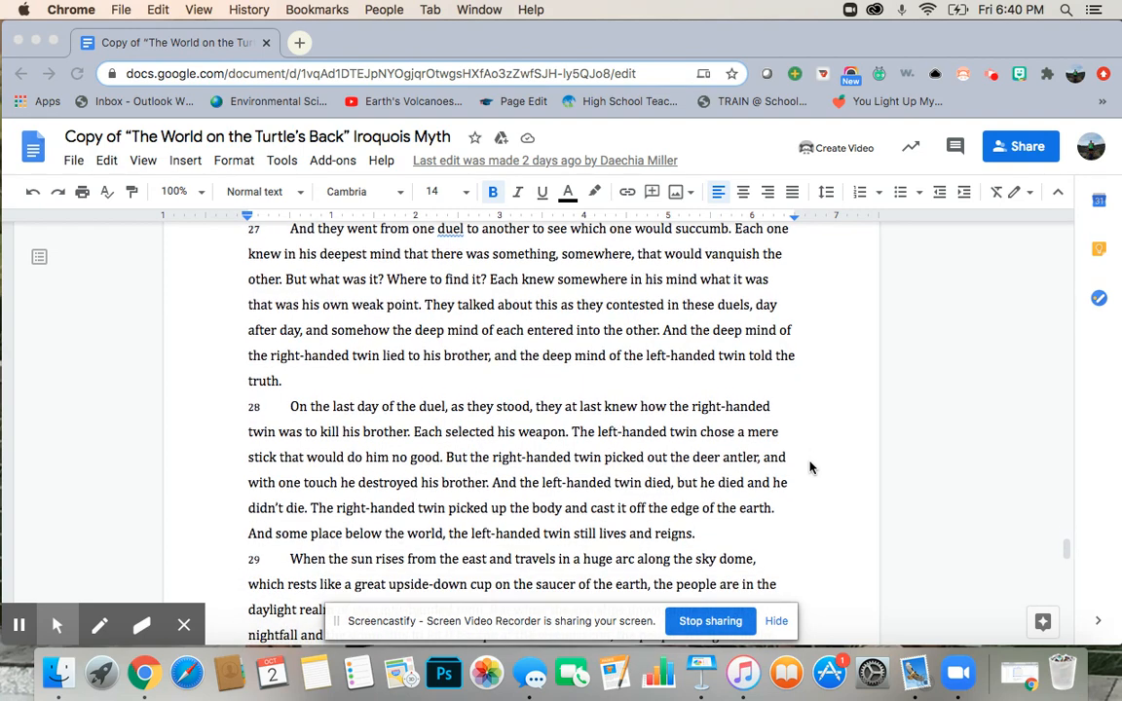
pyautogui.scroll(-3)
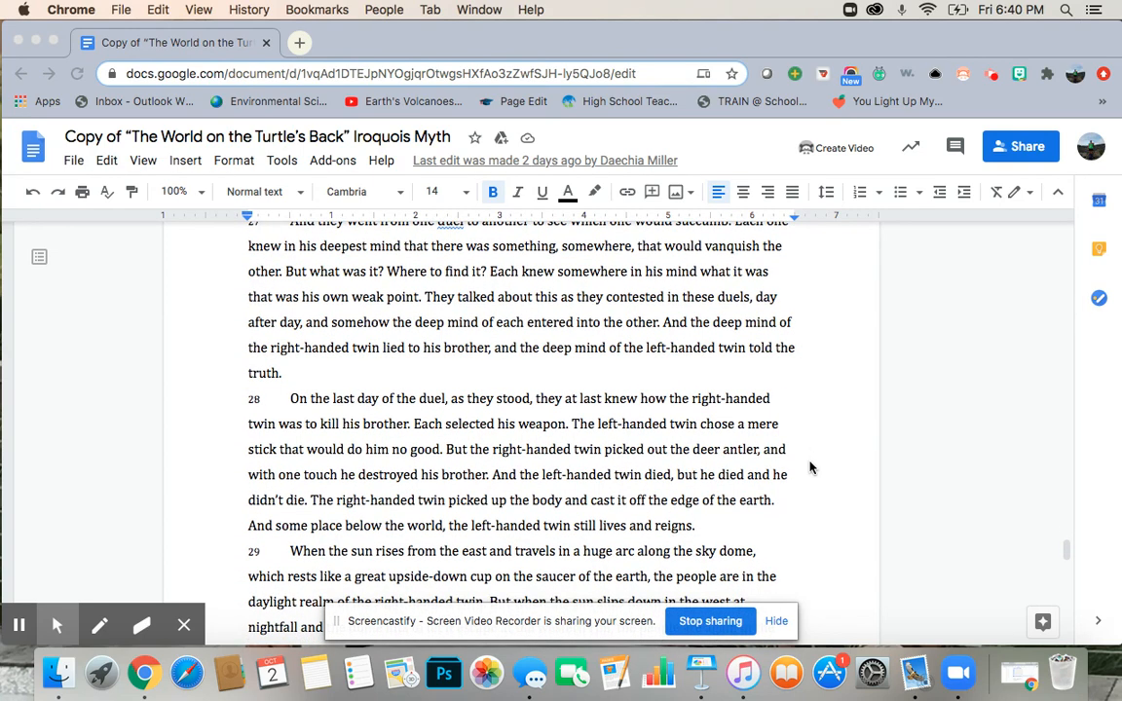
pyautogui.scroll(-3)
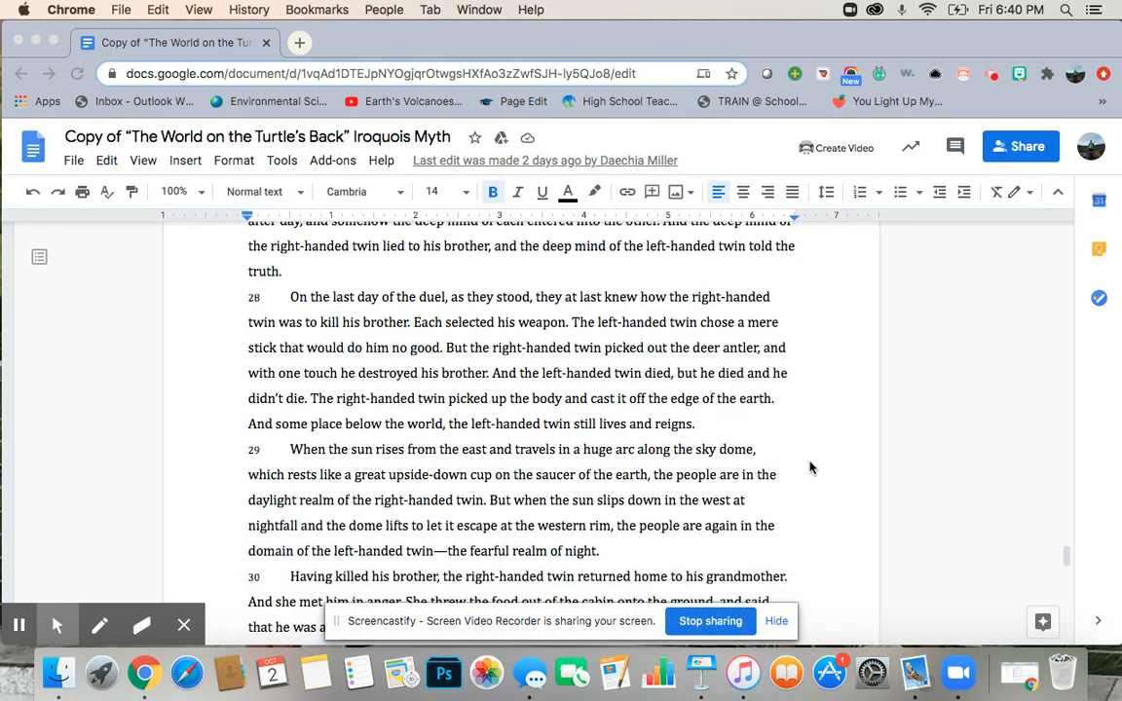
pyautogui.scroll(-3)
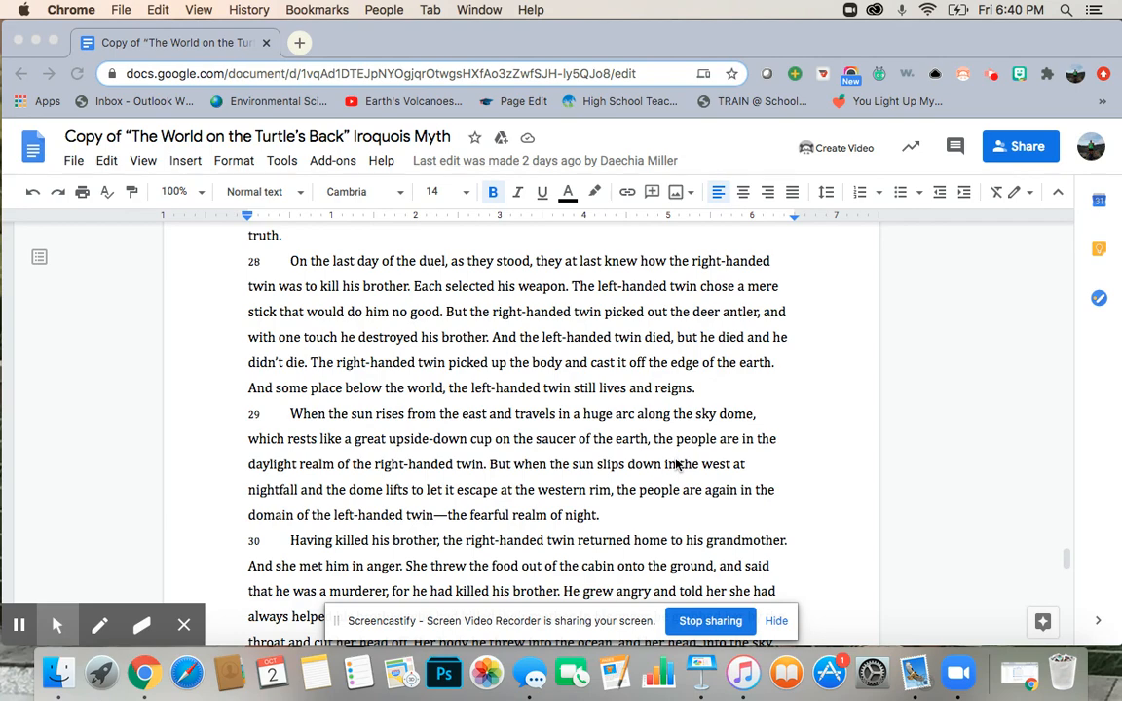
pyautogui.moveTo(729, 457)
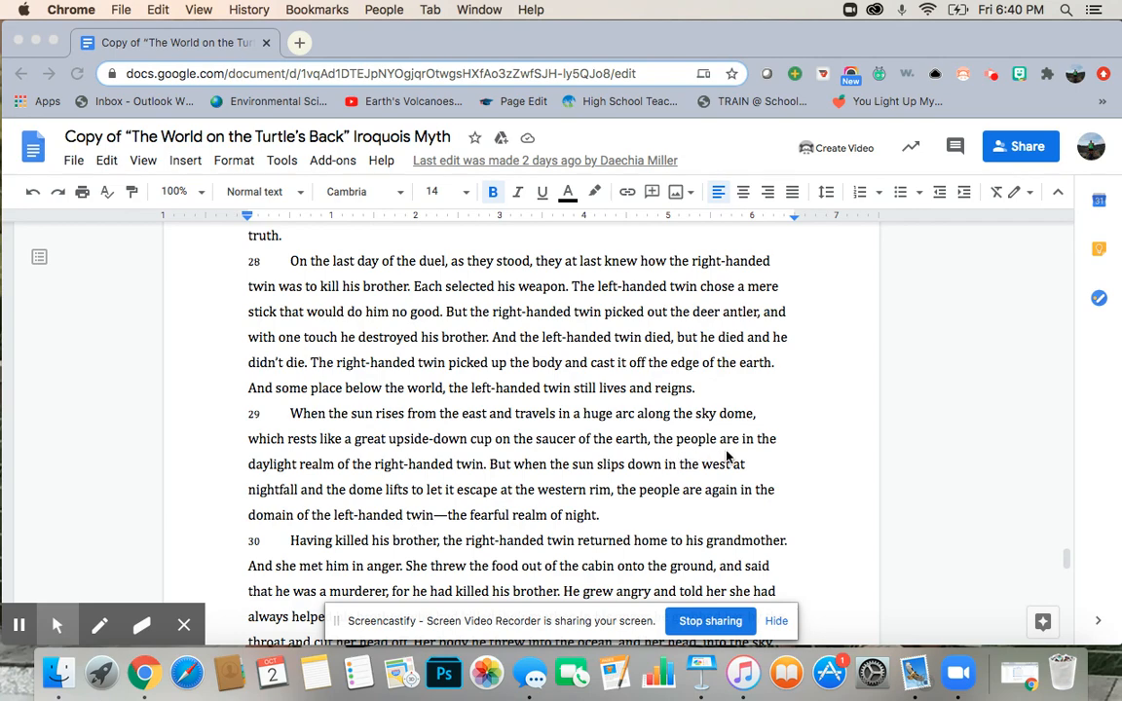
pyautogui.scroll(-3)
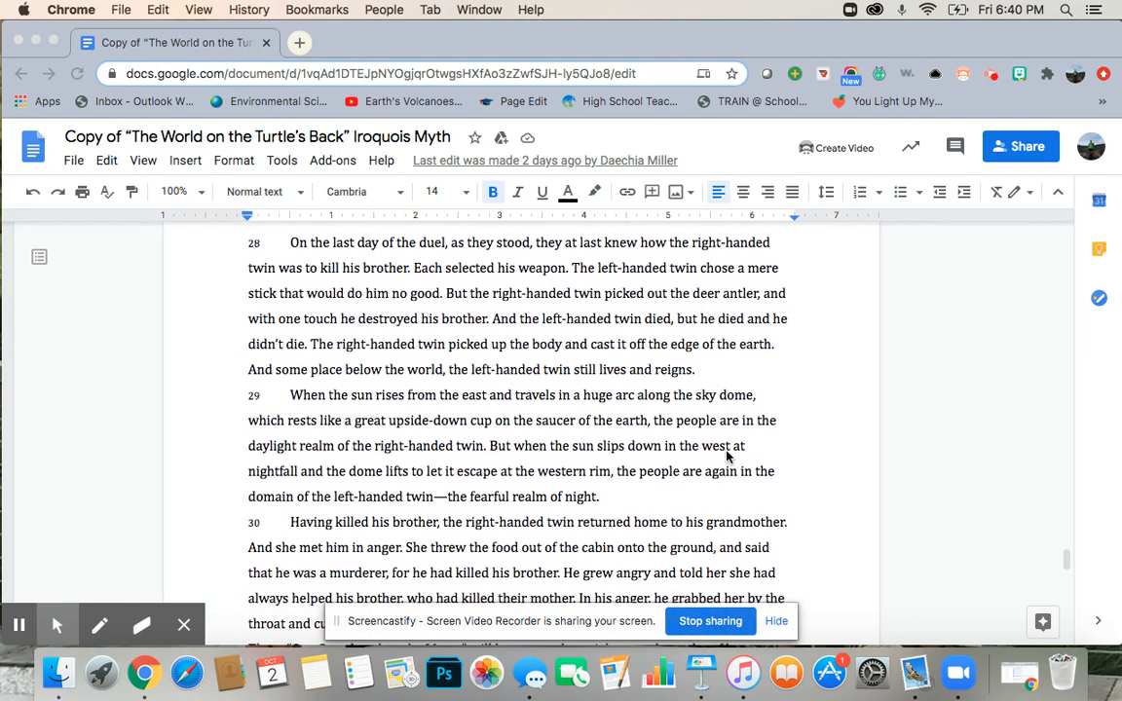
pyautogui.scroll(-3)
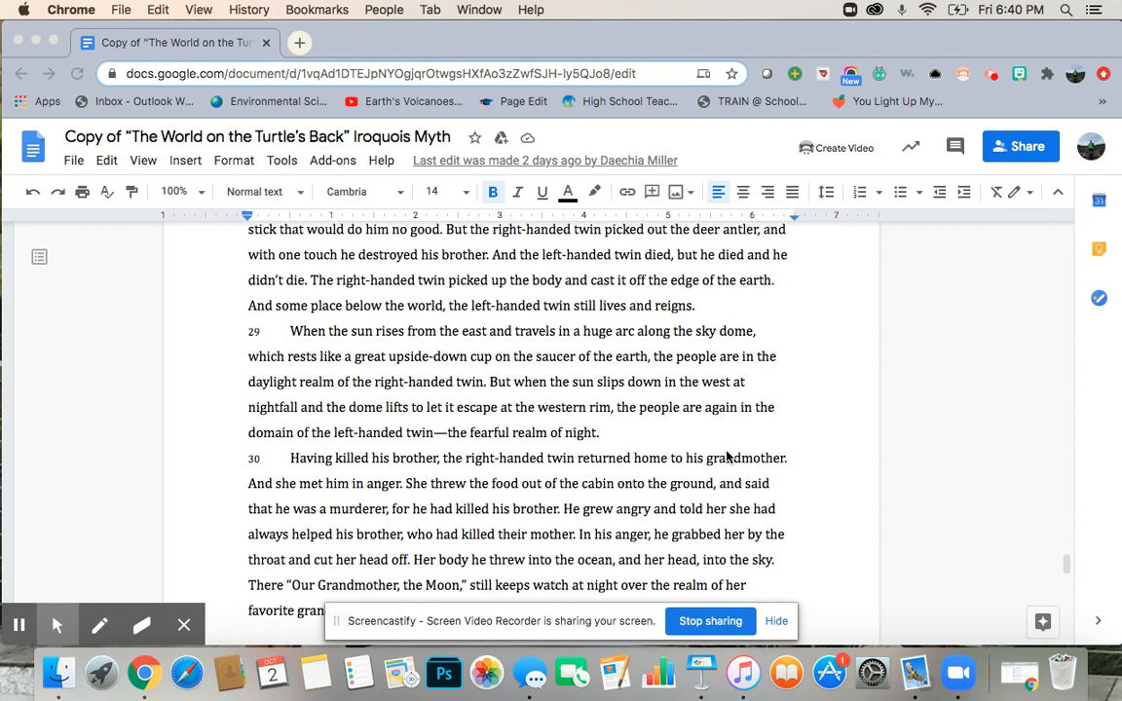
pyautogui.scroll(-3)
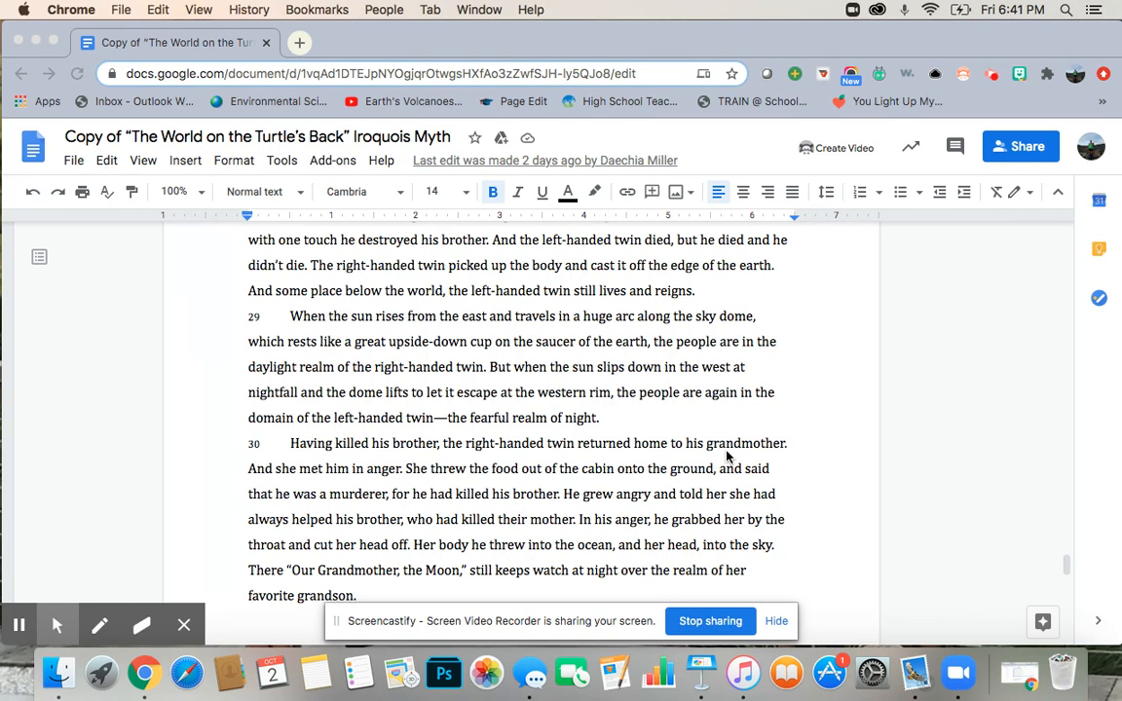
pyautogui.moveTo(494, 455)
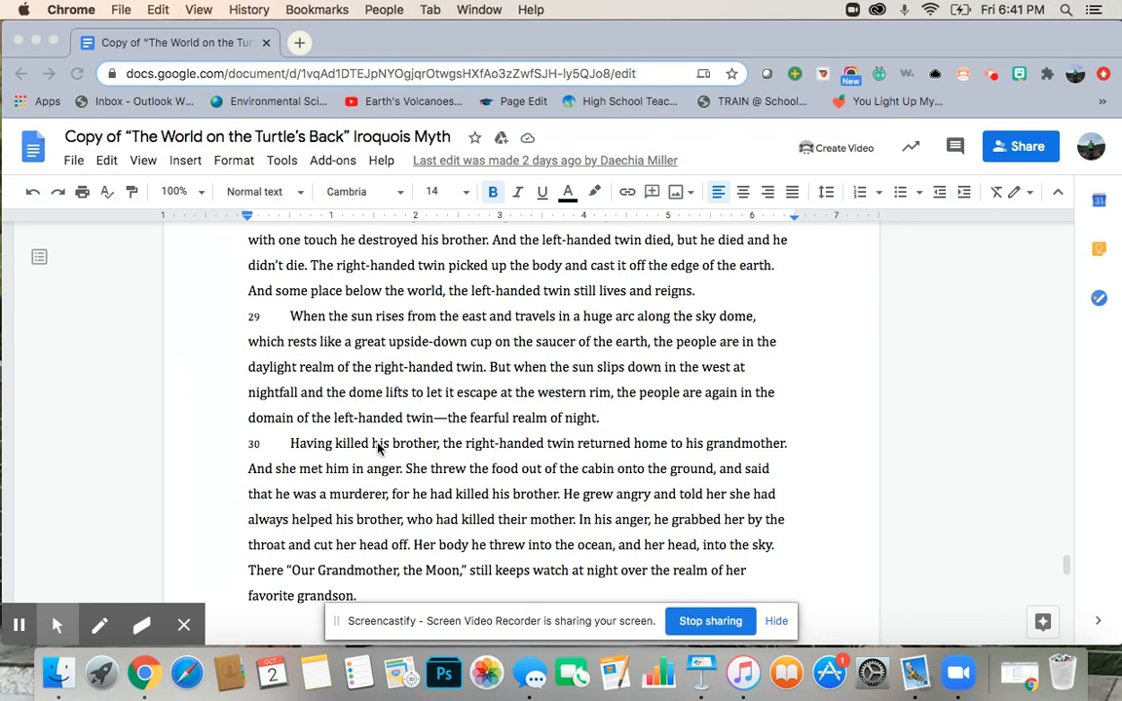
pyautogui.moveTo(458, 459)
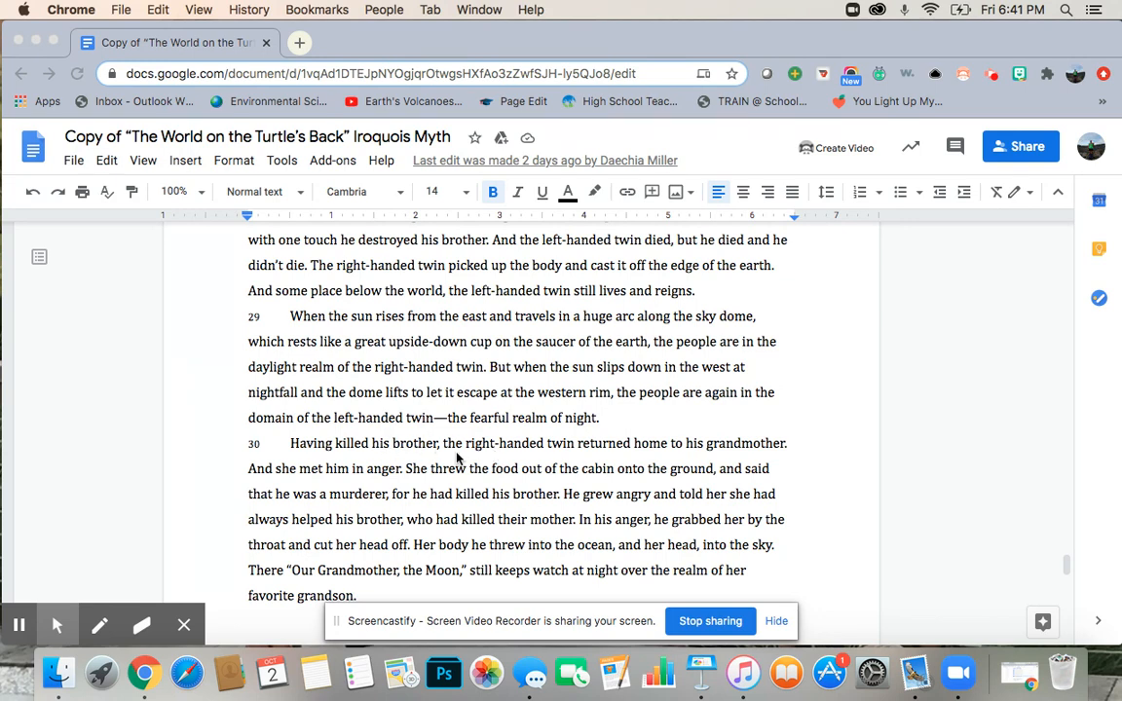
pyautogui.moveTo(535, 485)
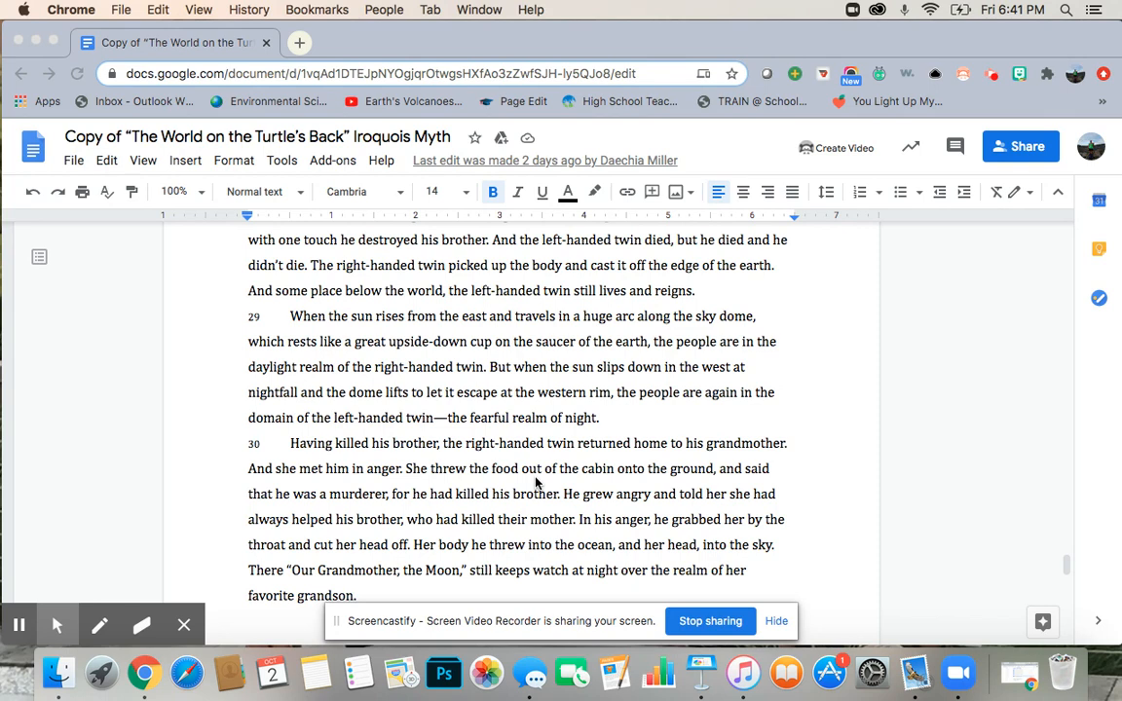
pyautogui.moveTo(310, 531)
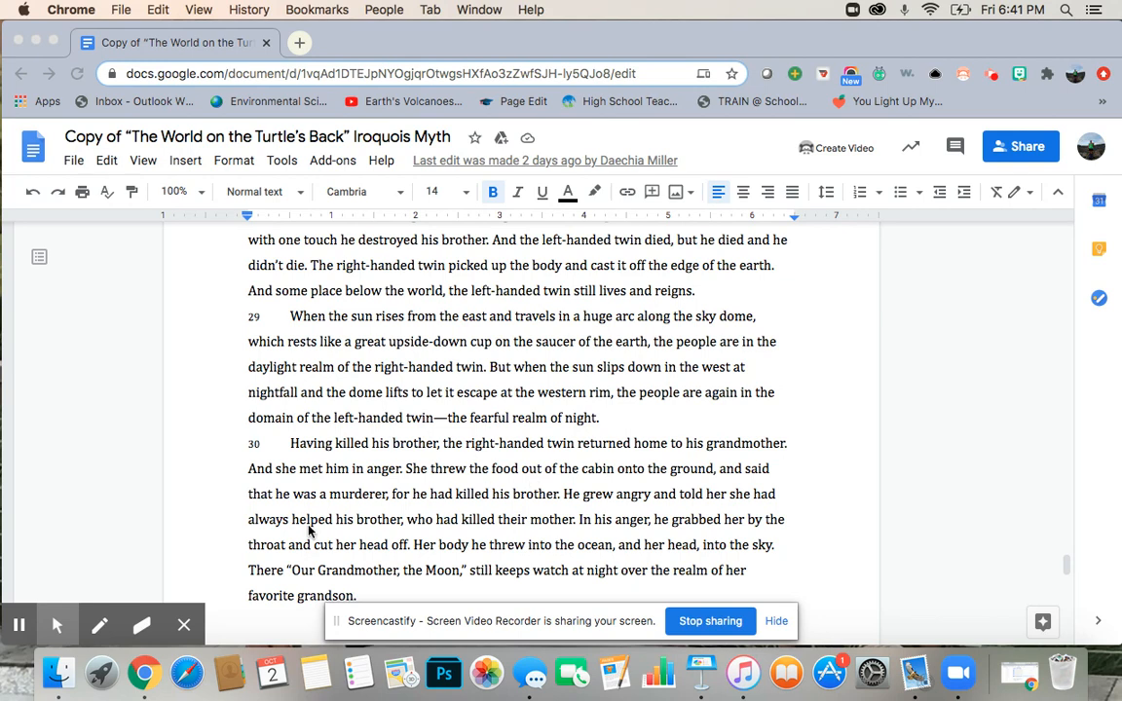
pyautogui.moveTo(105, 613)
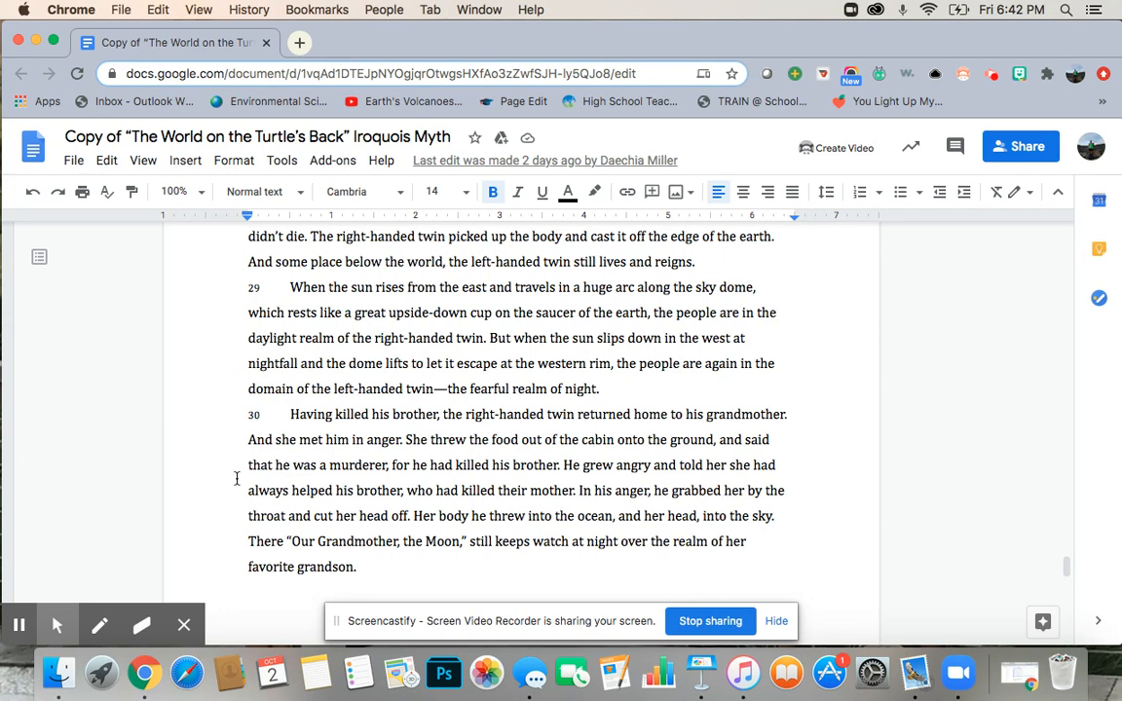
pyautogui.moveTo(374, 511)
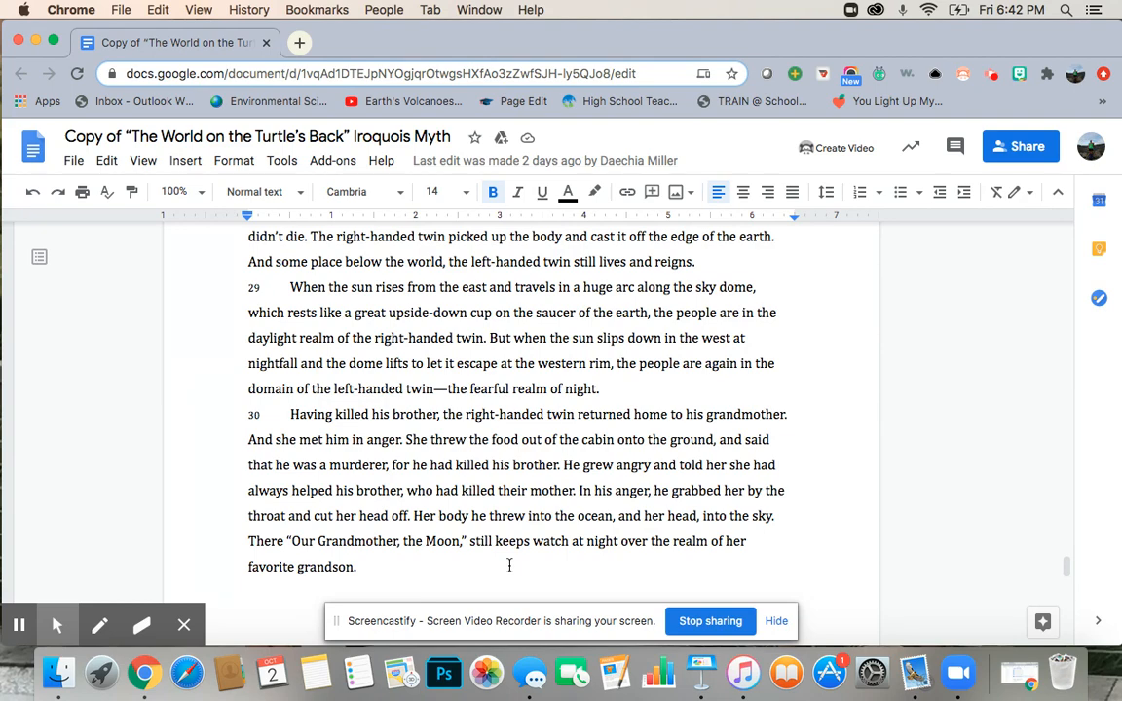
pyautogui.scroll(-3)
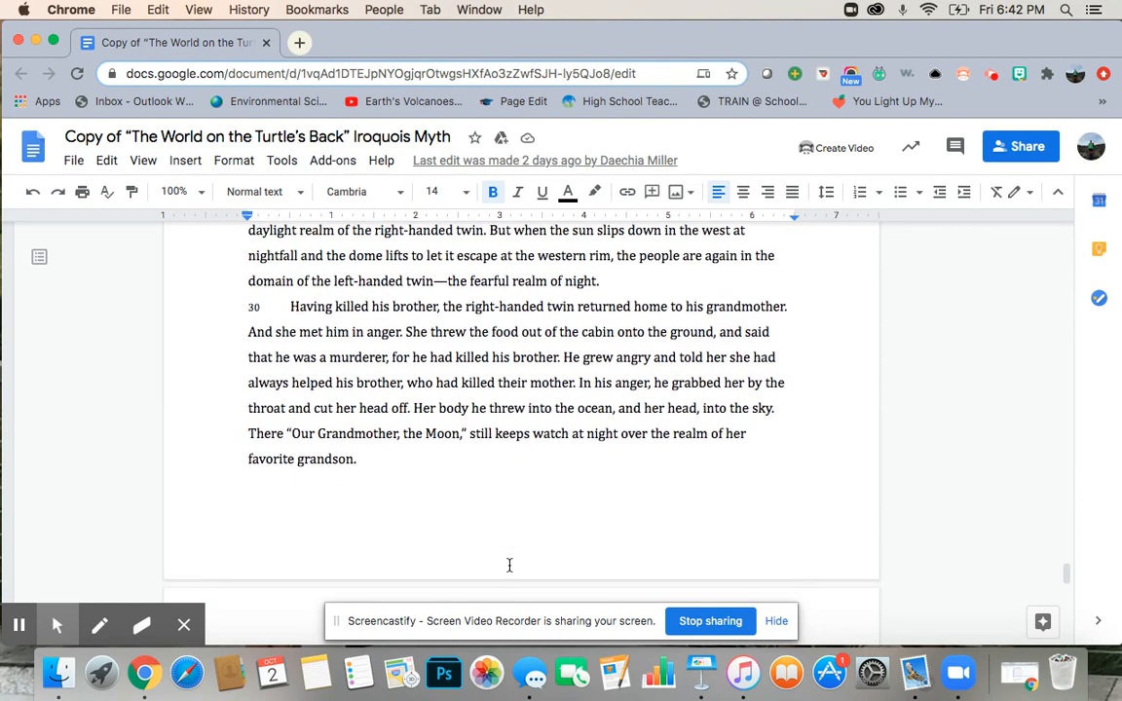
pyautogui.scroll(-3)
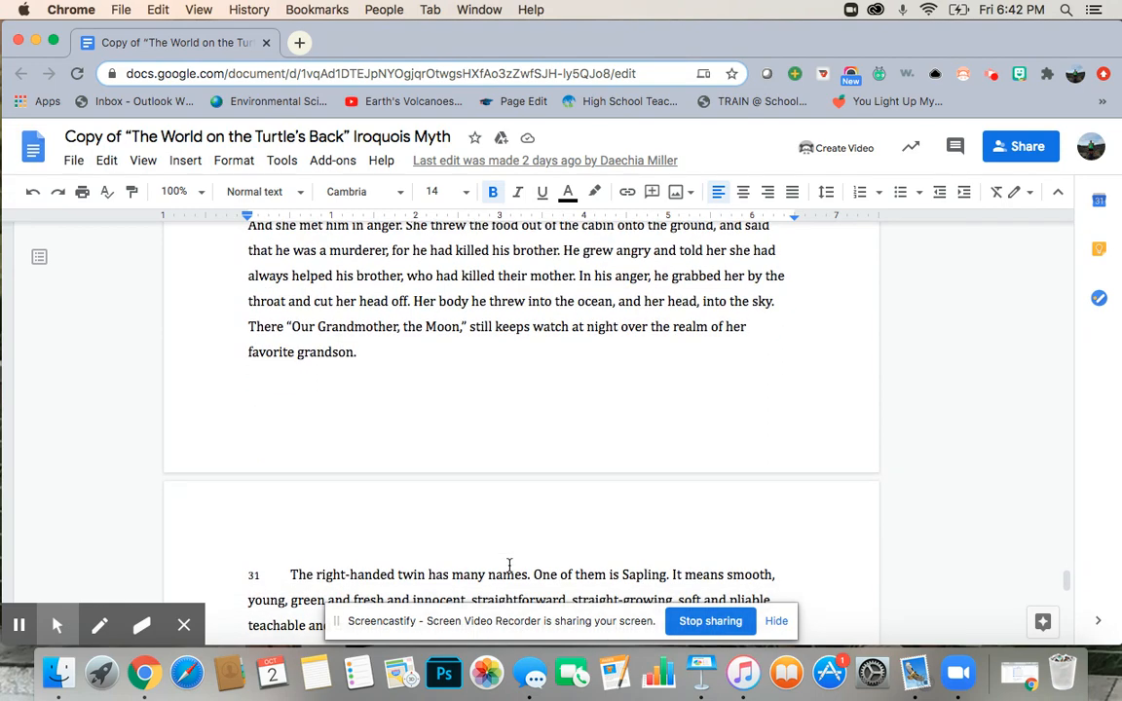
pyautogui.scroll(-3)
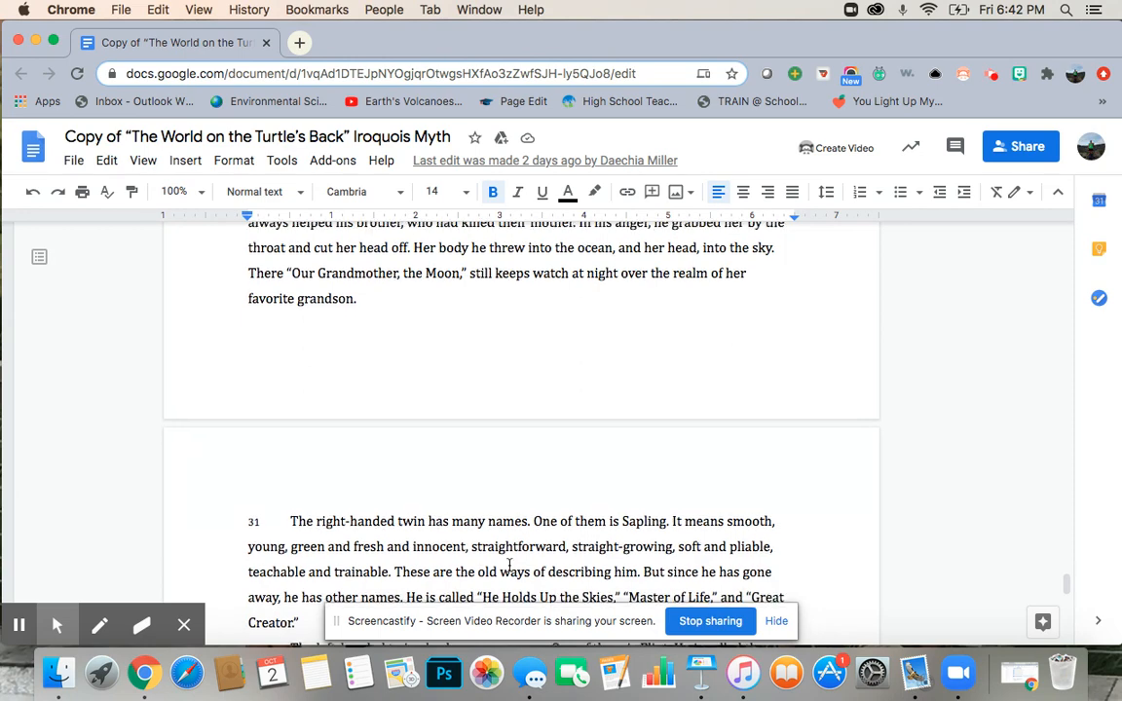
pyautogui.scroll(-3)
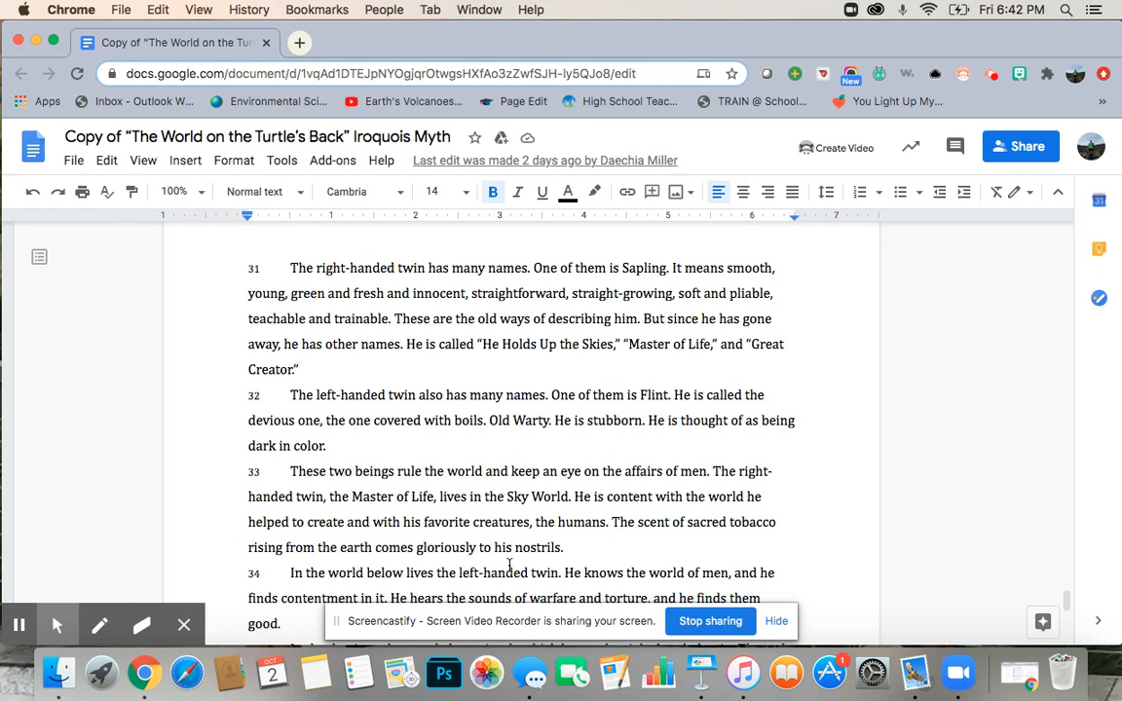
pyautogui.moveTo(848, 478)
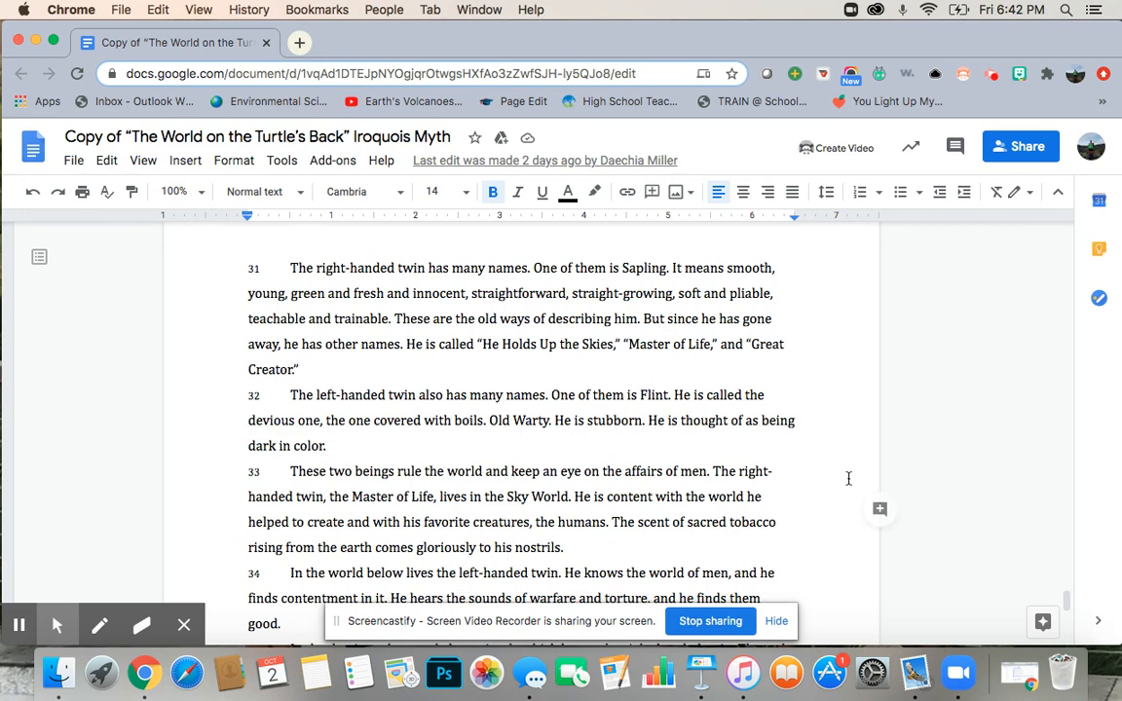
pyautogui.moveTo(820, 472)
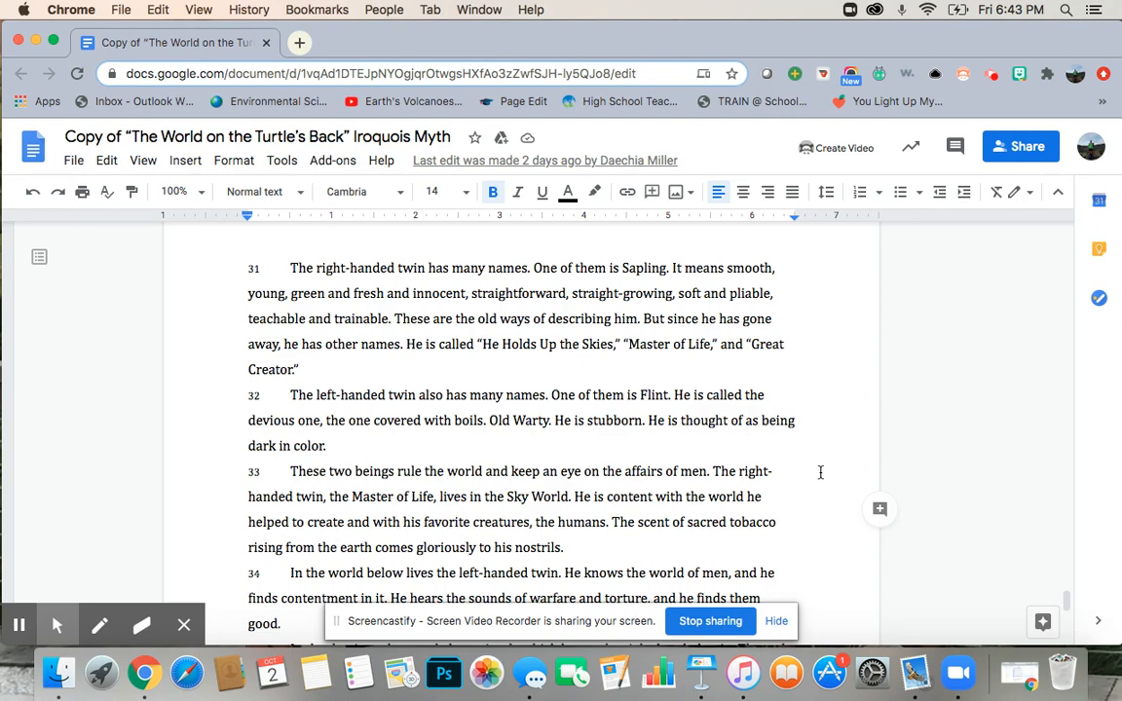
pyautogui.scroll(-3)
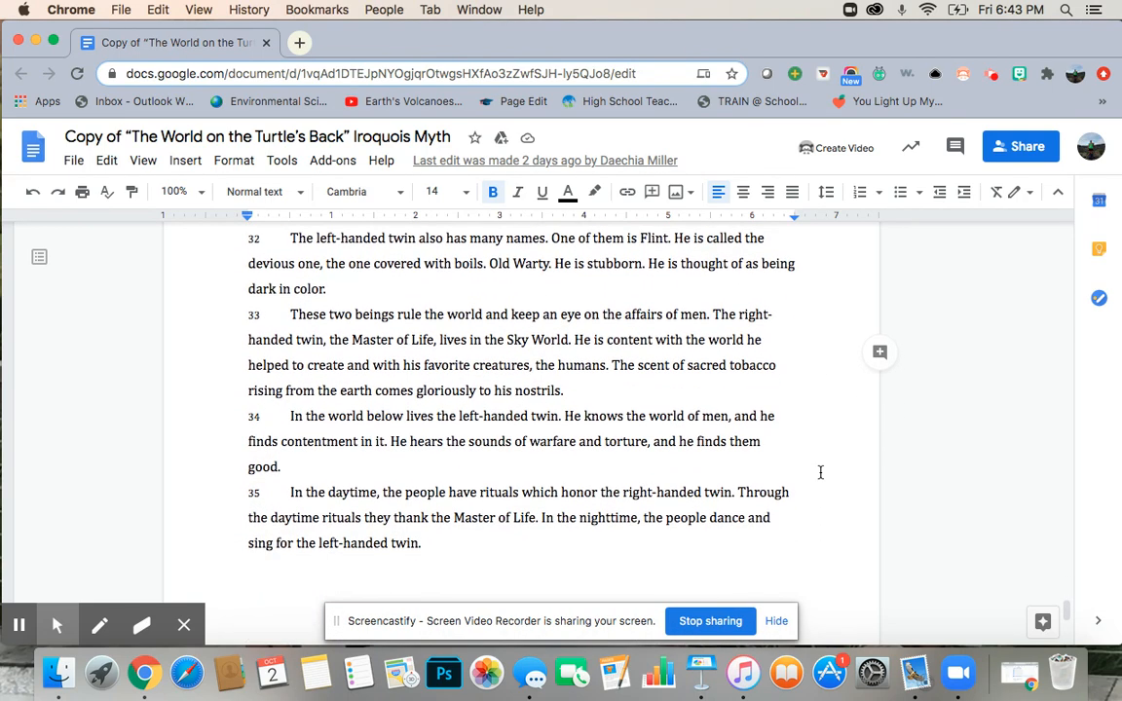
pyautogui.scroll(-3)
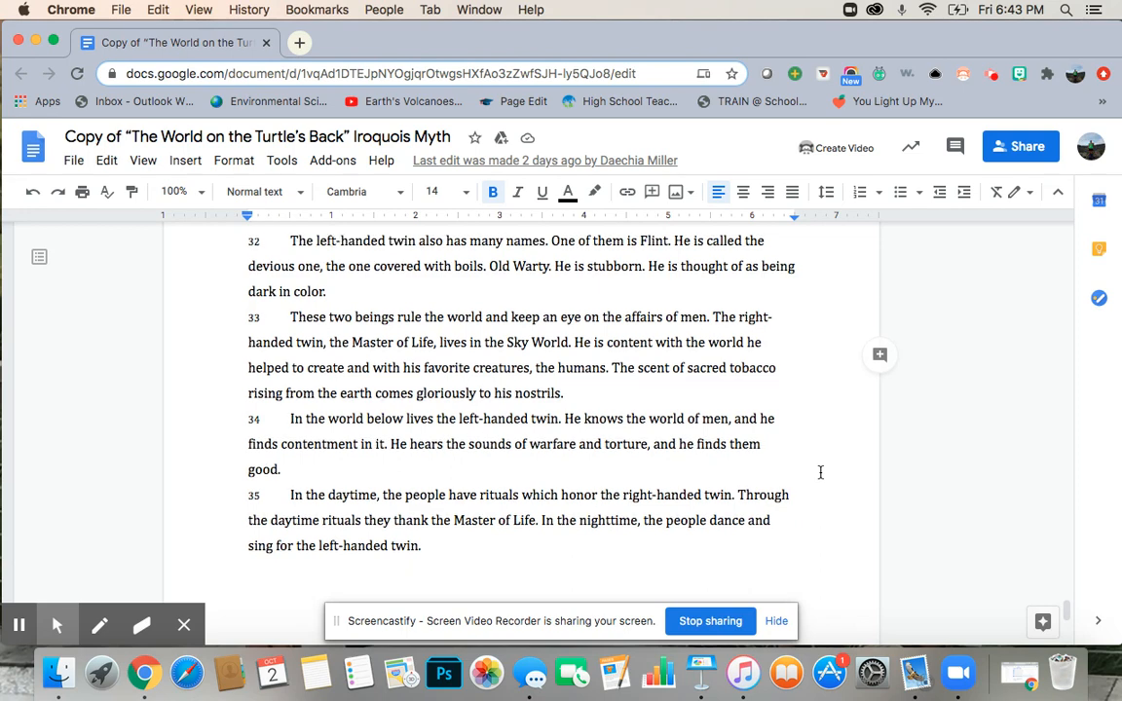
pyautogui.scroll(-3)
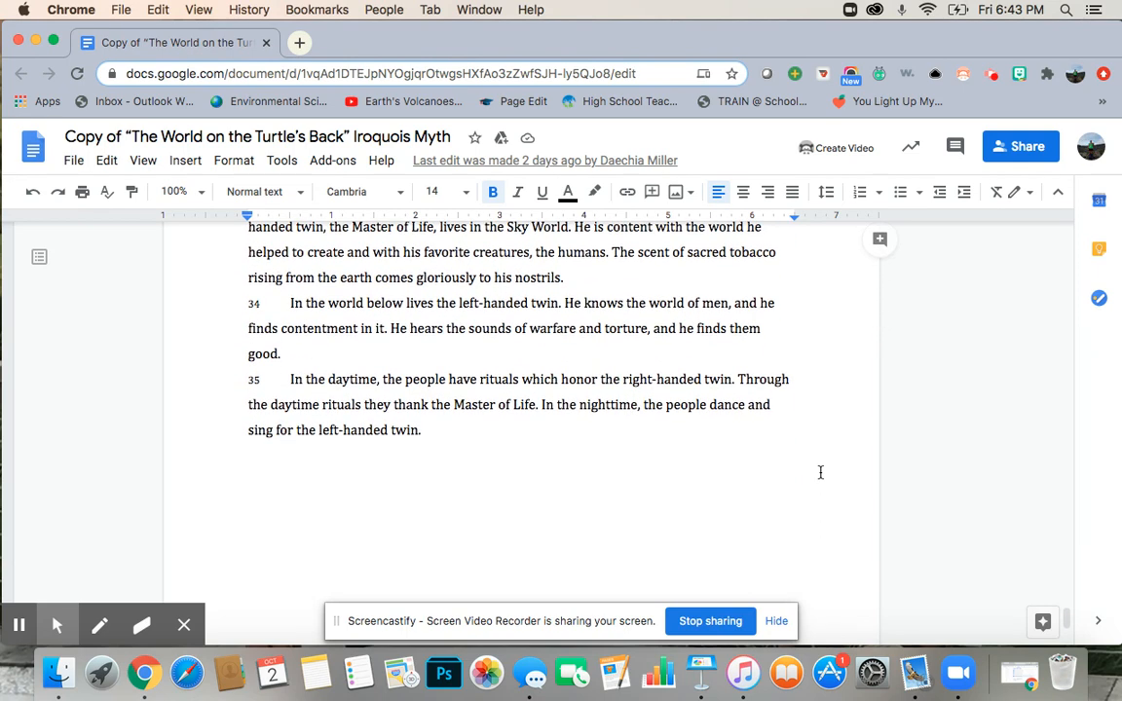